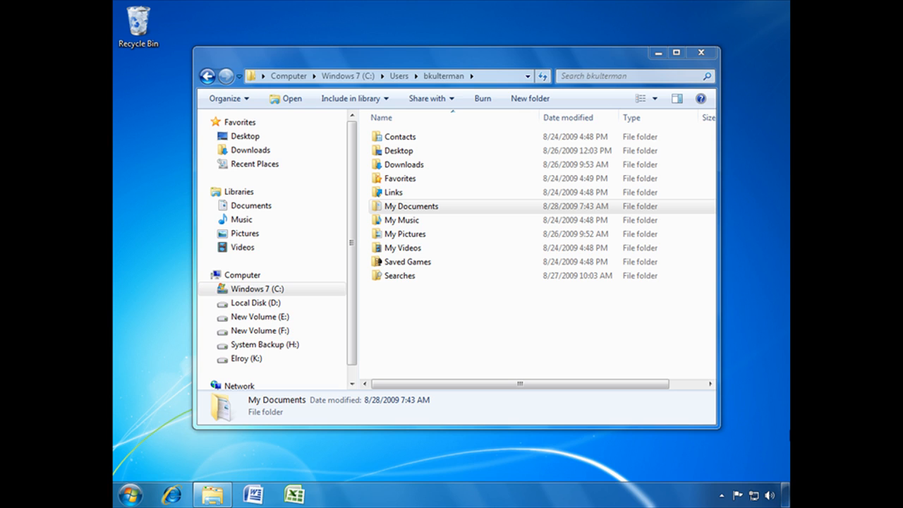
Step: Open the My Documents folder from the user's home folder
click(412, 206)
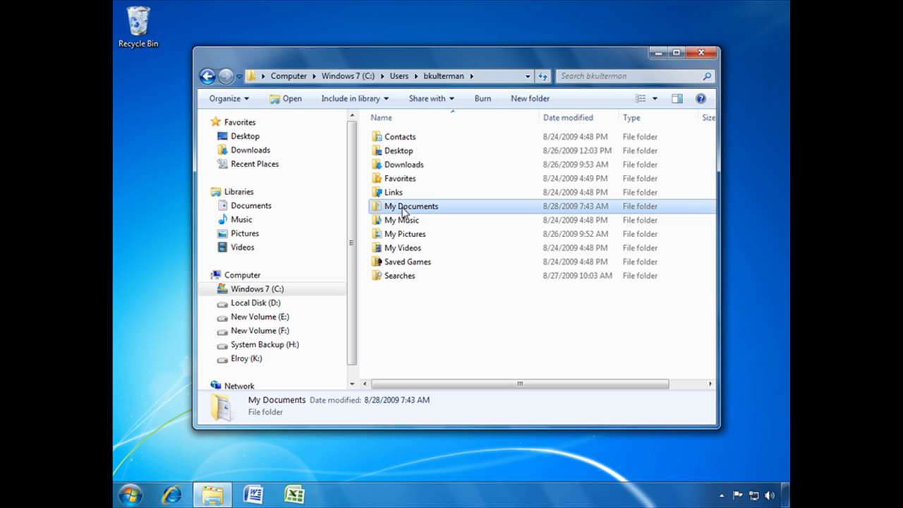
double_click(410, 206)
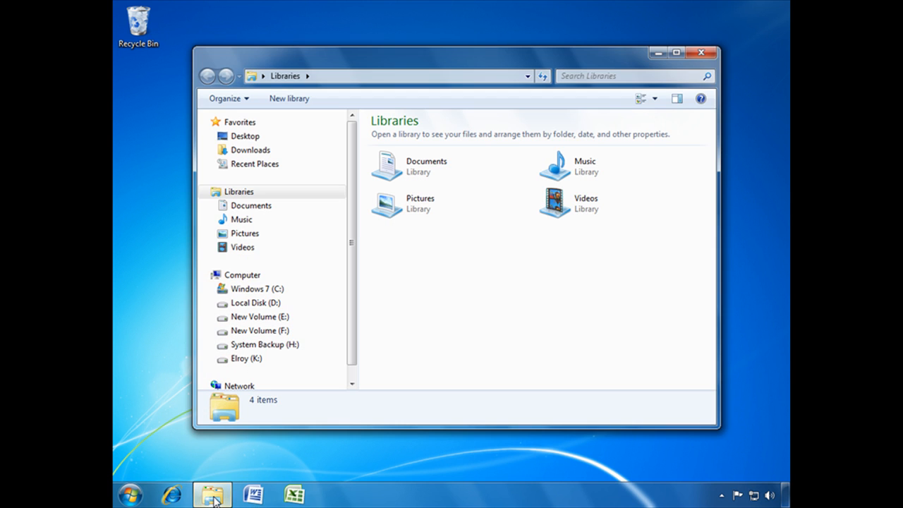
mouse_move(223, 497)
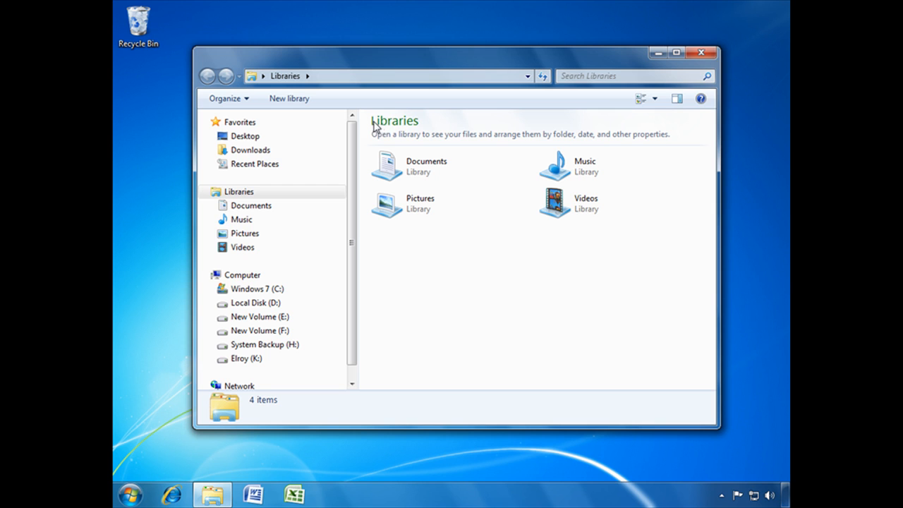
mouse_move(426, 169)
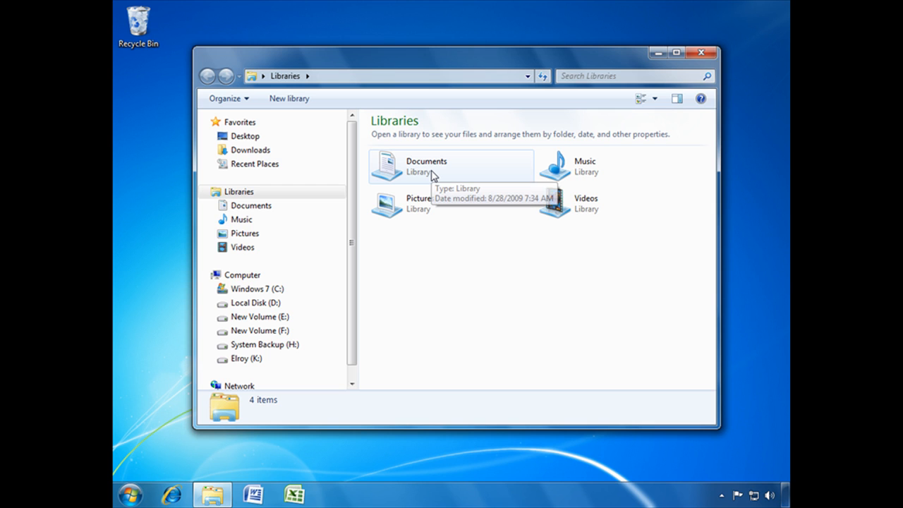
click(452, 166)
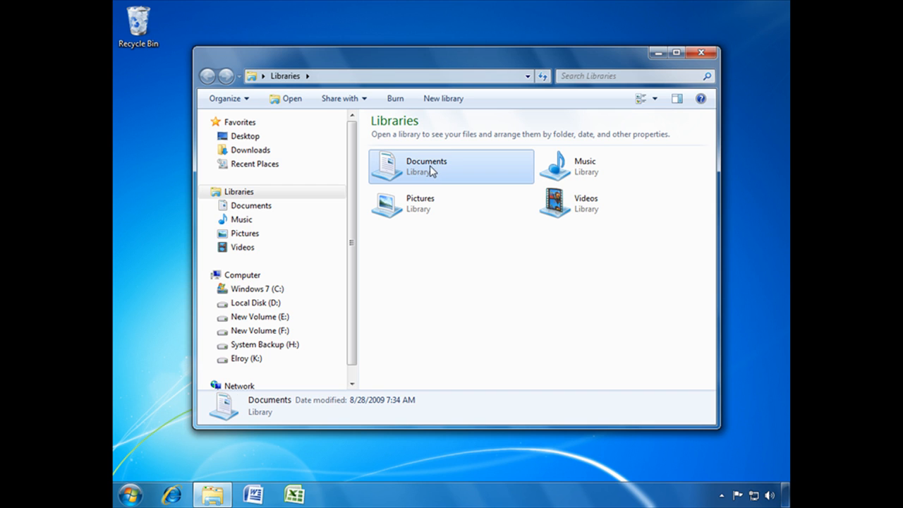
Step: Open the Documents library and look through its My Documents, Public Documents and Stockholder Report contents
double_click(426, 166)
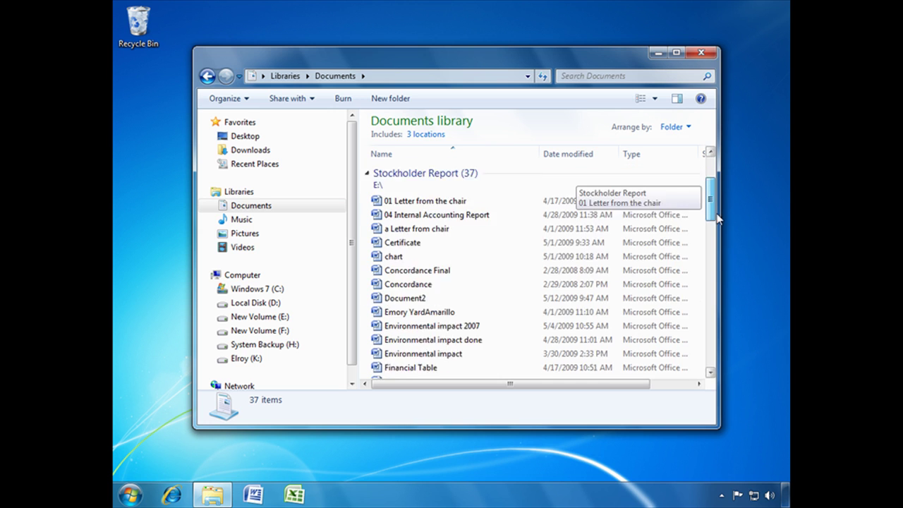
scroll(down, 3)
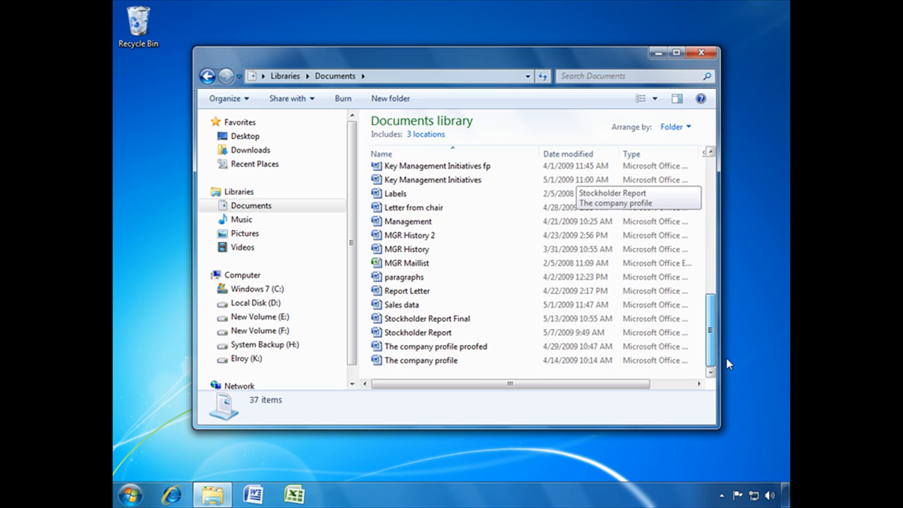
scroll(up, 3)
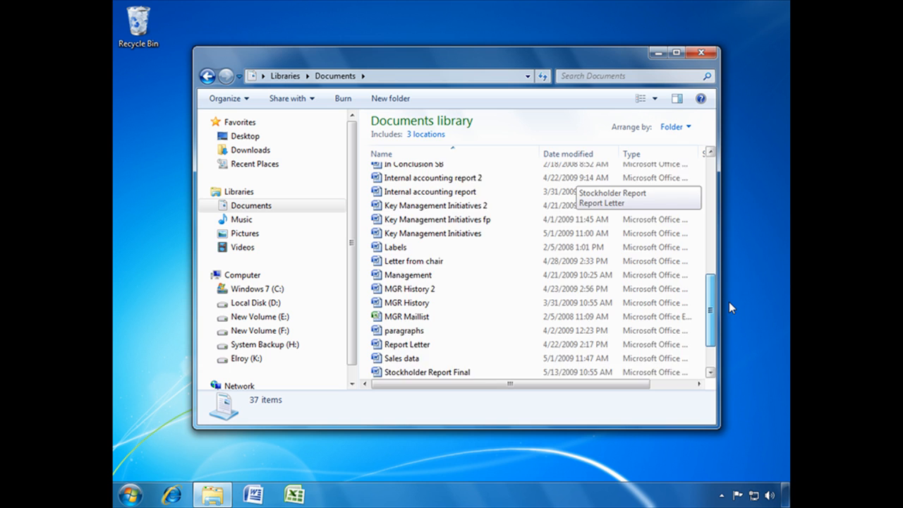
scroll(up, 3)
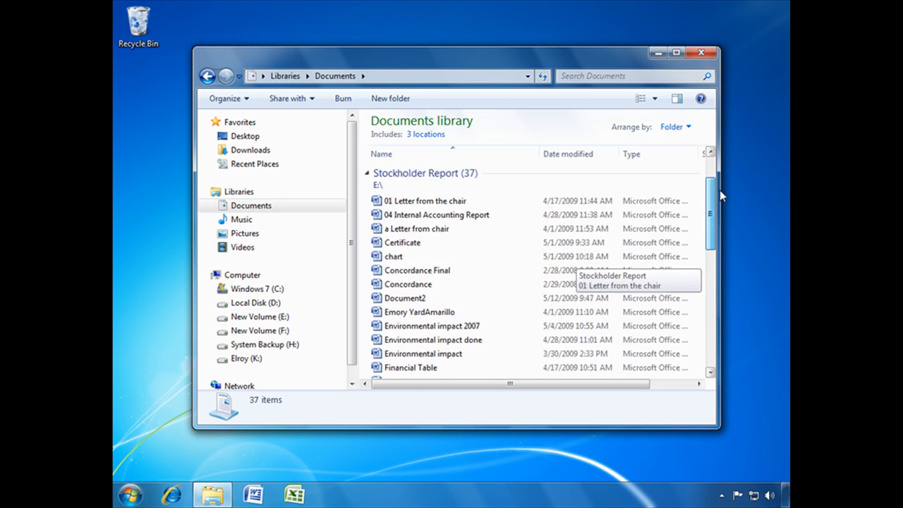
scroll(up, 3)
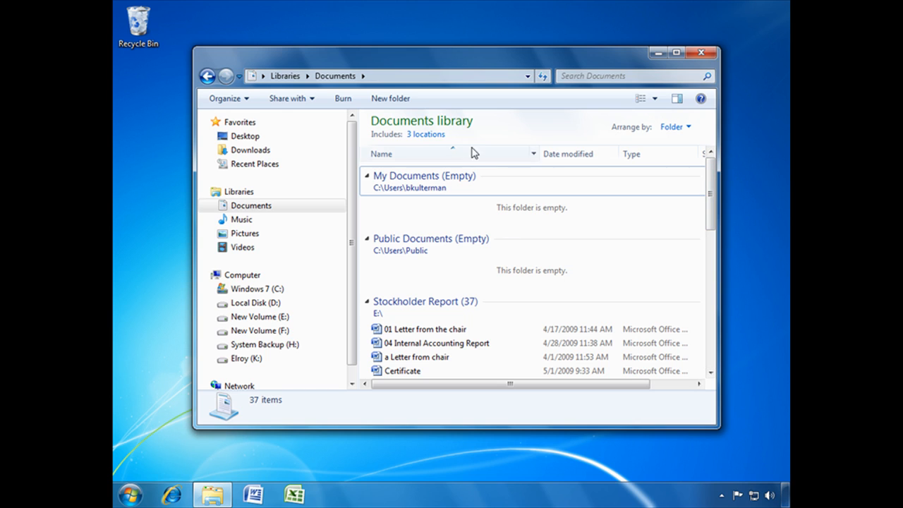
mouse_move(380, 140)
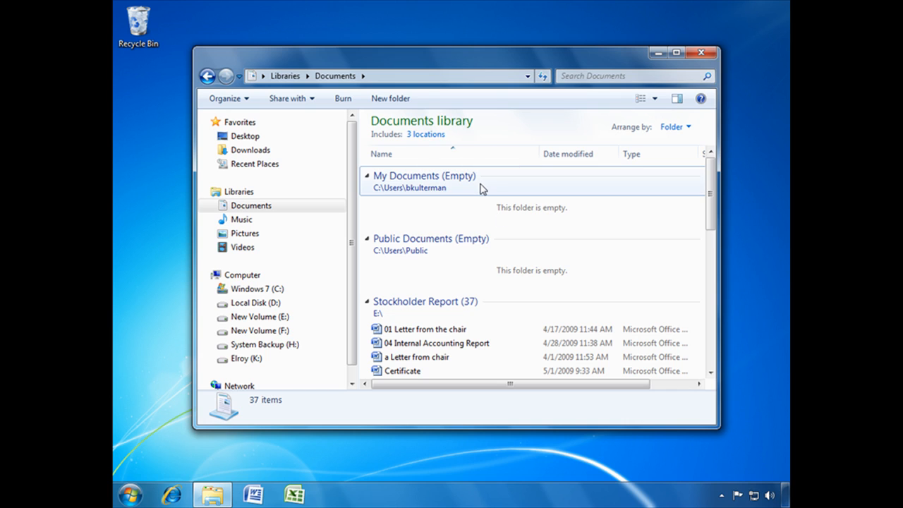
mouse_move(393, 199)
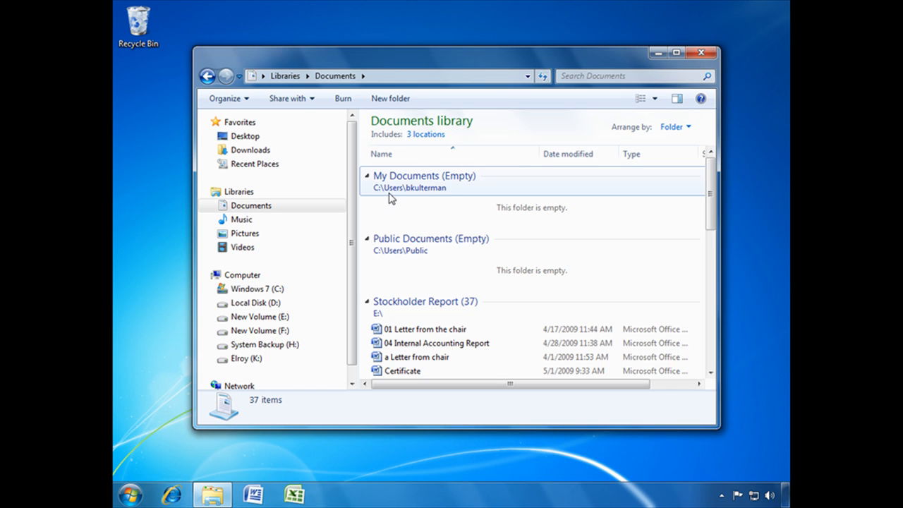
mouse_move(388, 254)
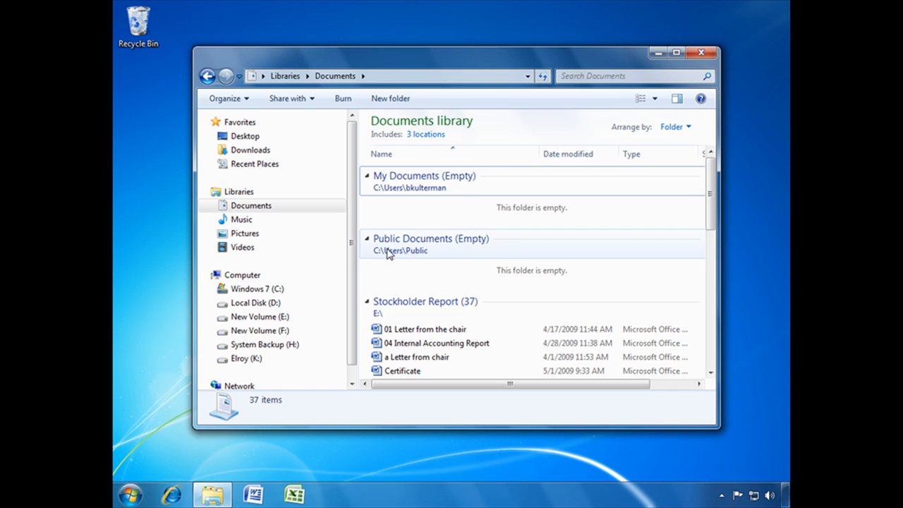
mouse_move(491, 251)
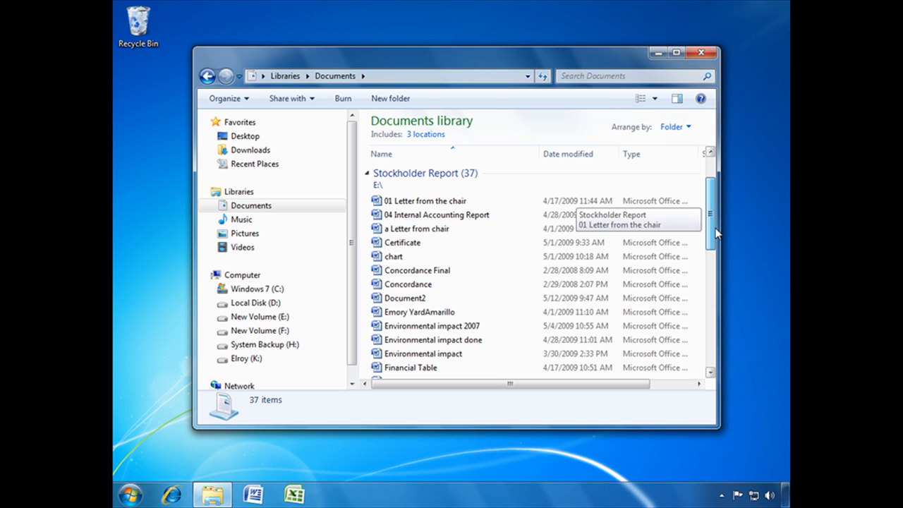
mouse_move(418, 180)
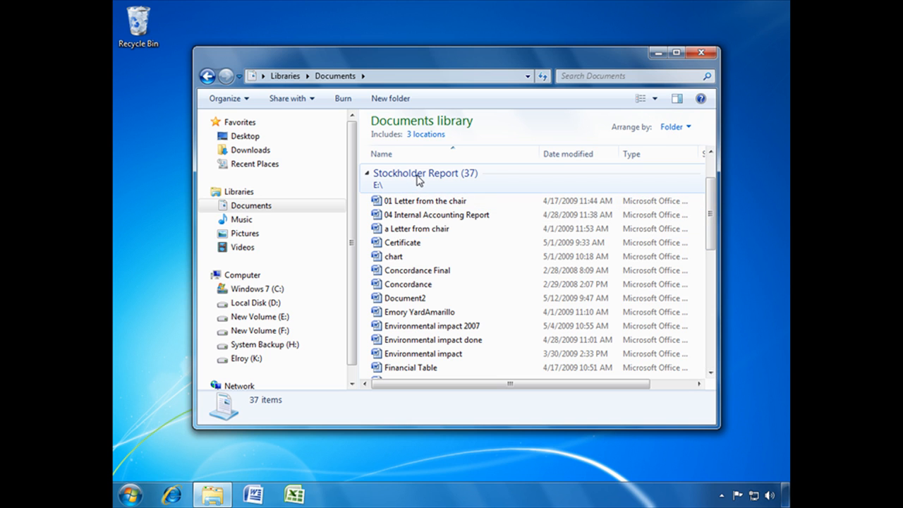
scroll(down, 3)
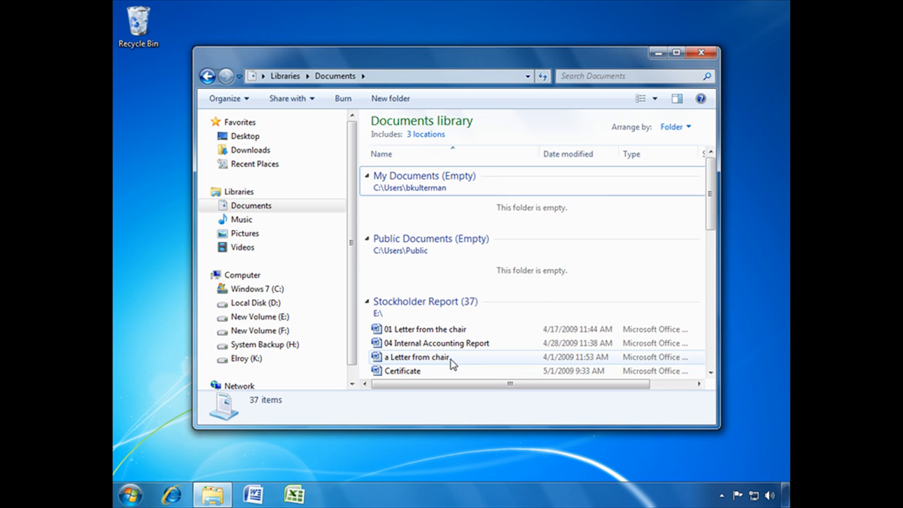
Step: Open the Documents Library Locations dialog via the '3 locations' link and briefly select Stockholder Report
click(426, 134)
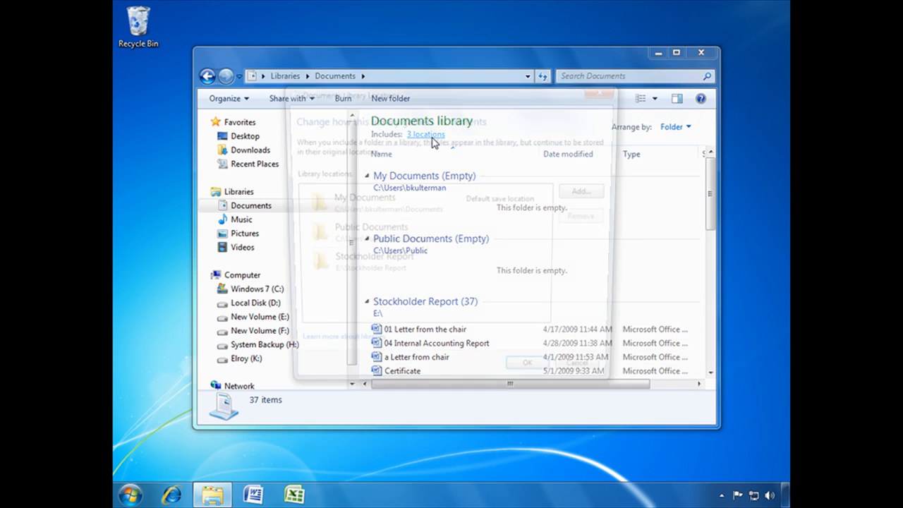
click(424, 134)
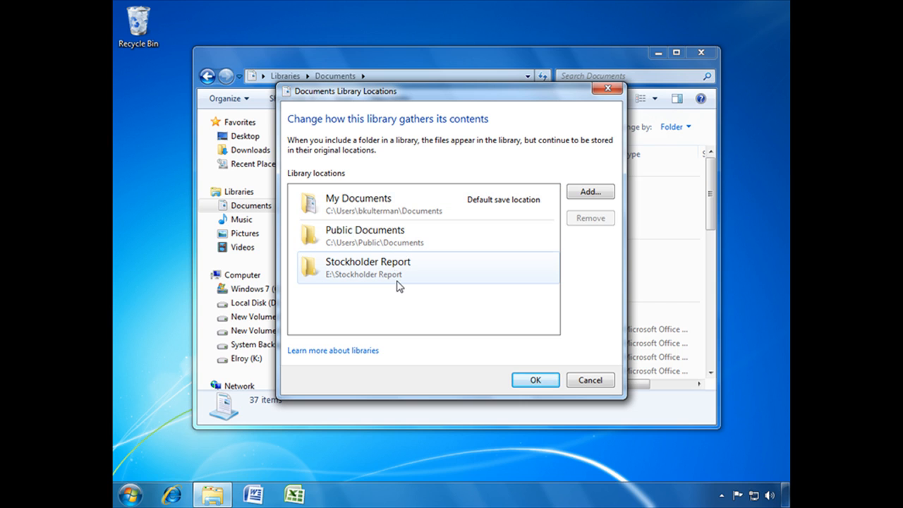
mouse_move(381, 282)
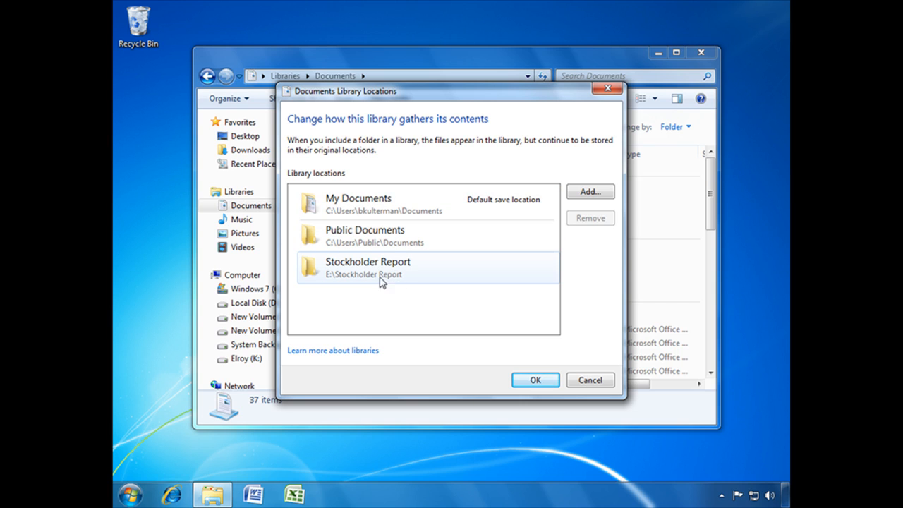
click(367, 266)
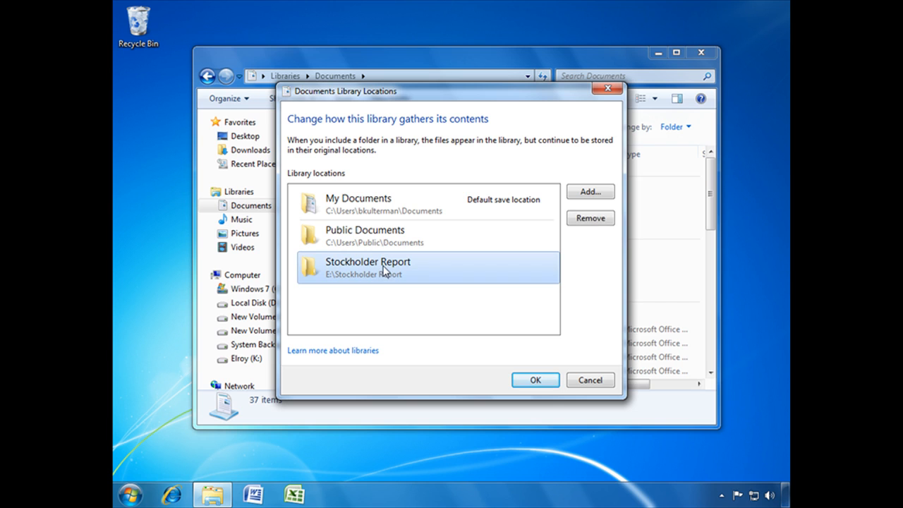
click(381, 203)
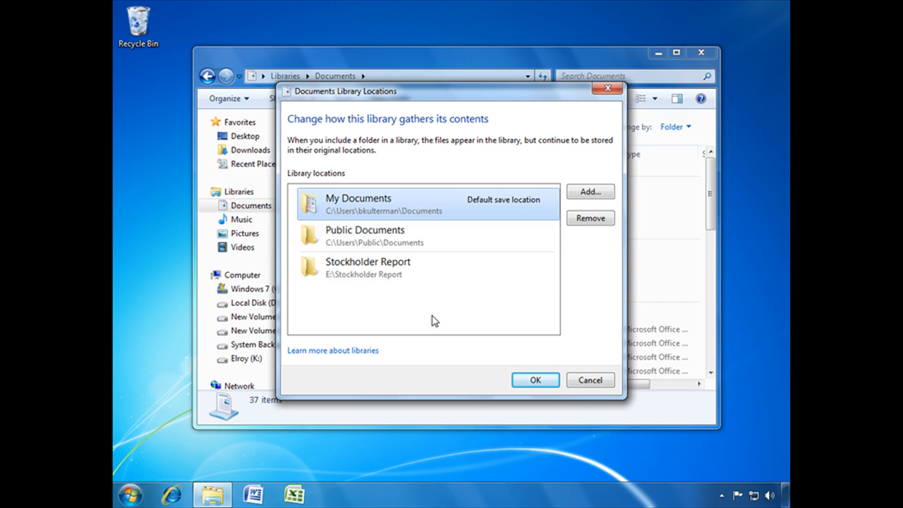
mouse_move(590, 381)
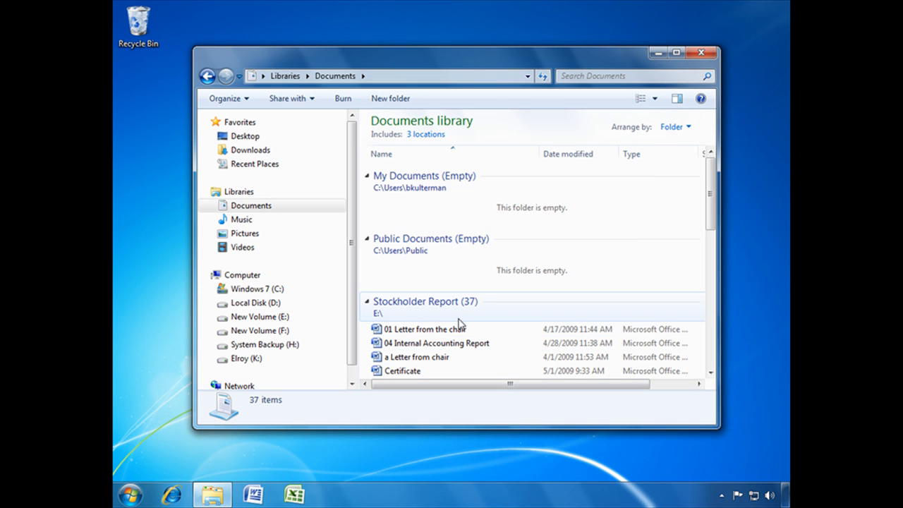
Step: Expand the 'Arrange by: Folder' choices in the Documents library header
scroll(down, 3)
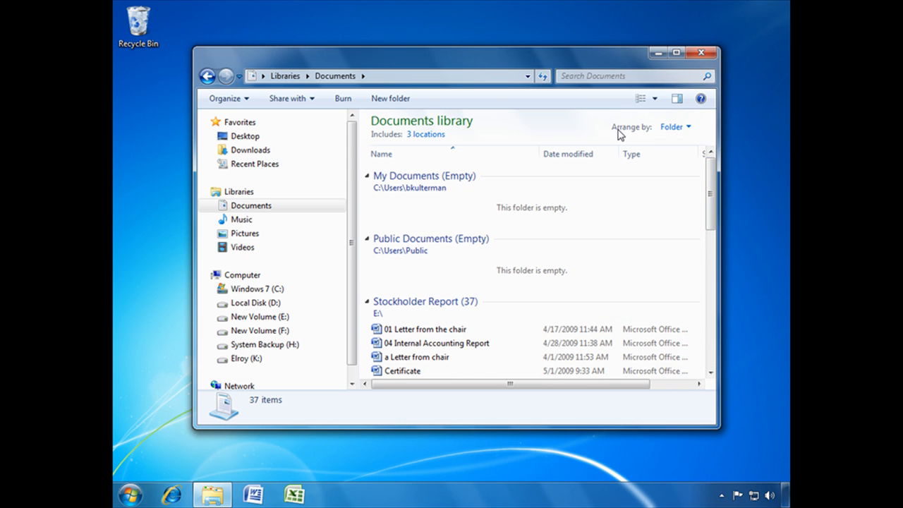
mouse_move(491, 319)
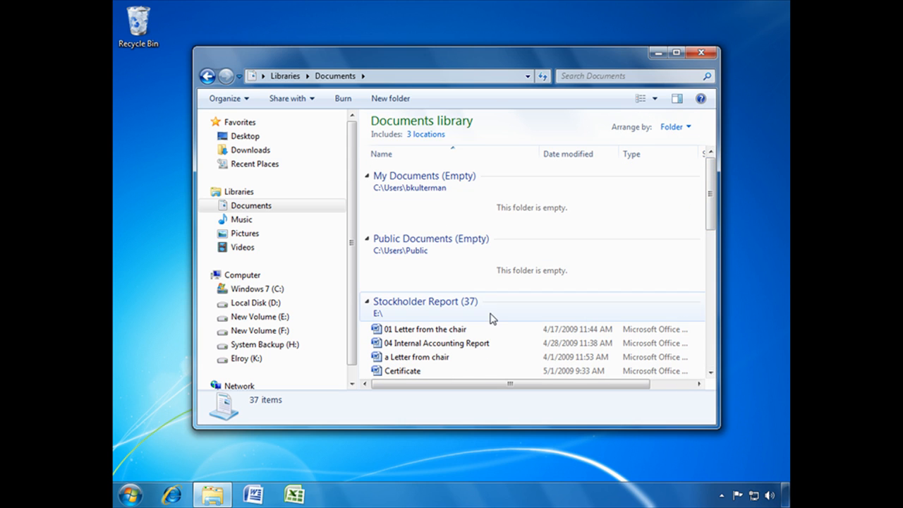
mouse_move(674, 127)
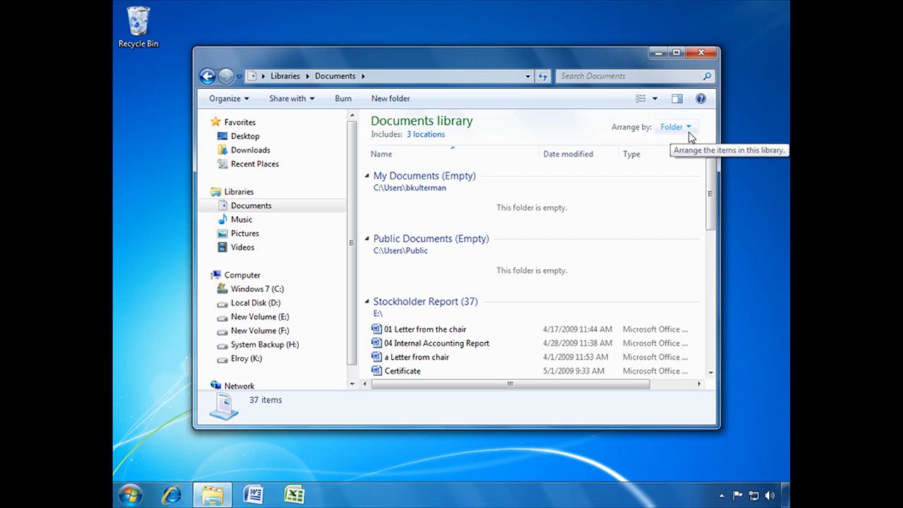
mouse_move(487, 375)
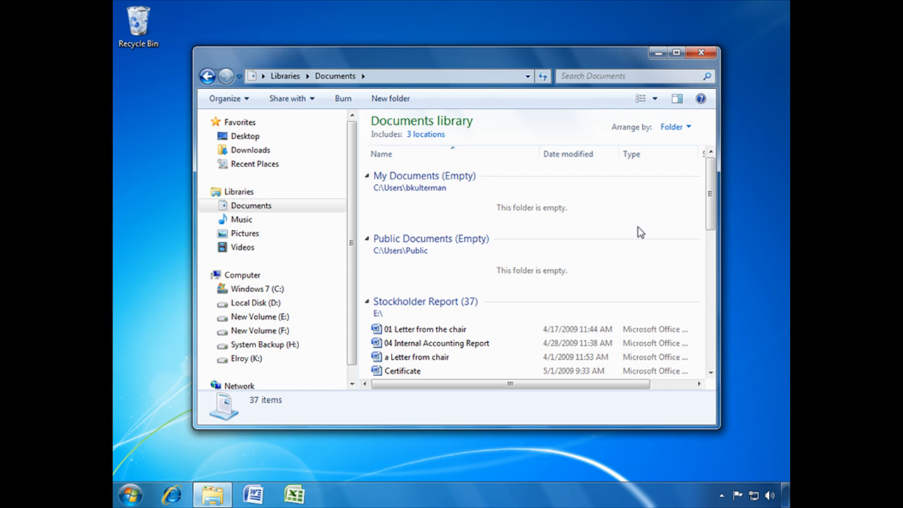
click(674, 127)
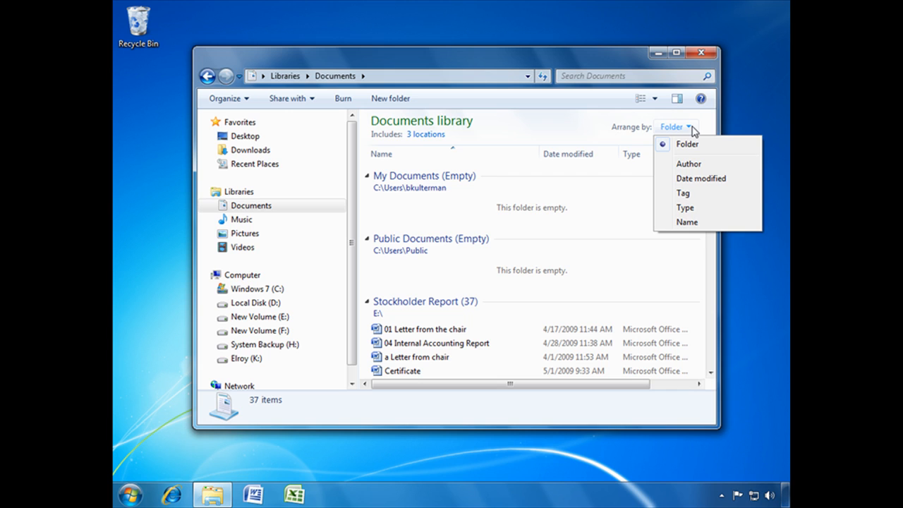
Step: Try arranging the Documents library by Author, Date modified and Name, then group it by Type
click(688, 164)
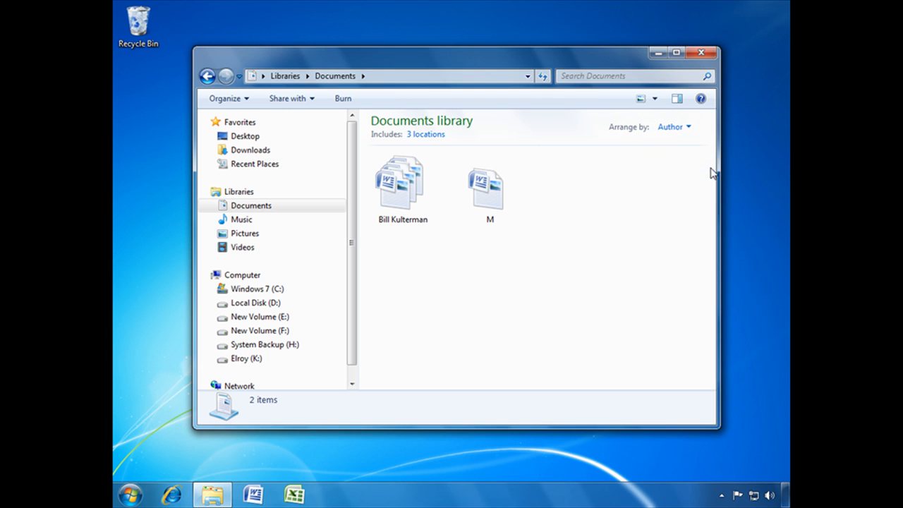
mouse_move(674, 127)
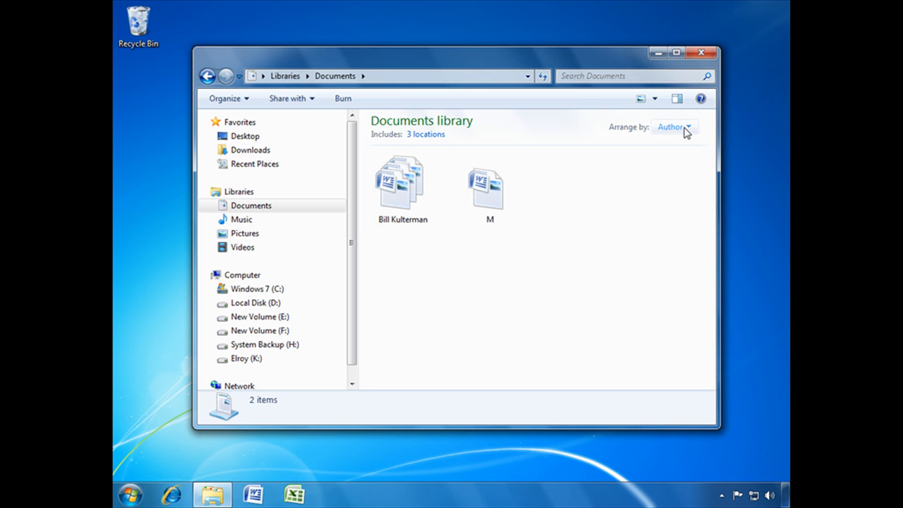
click(672, 127)
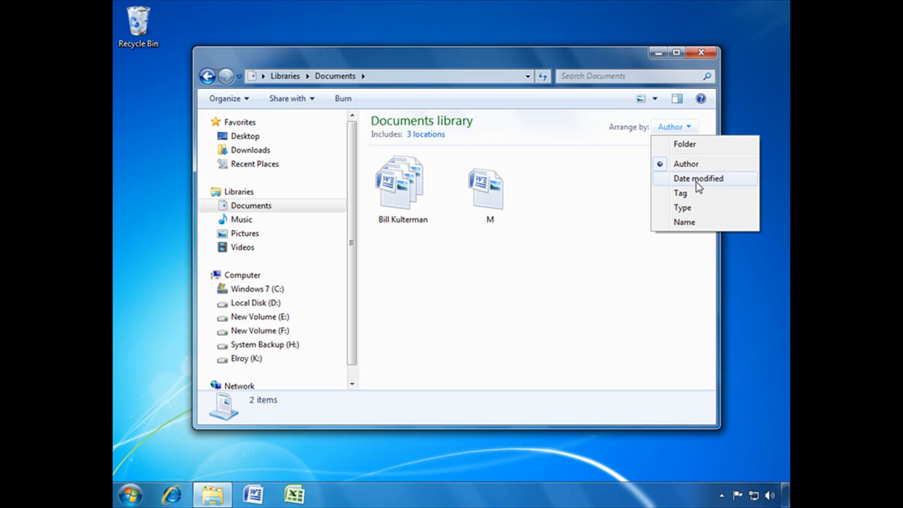
click(697, 178)
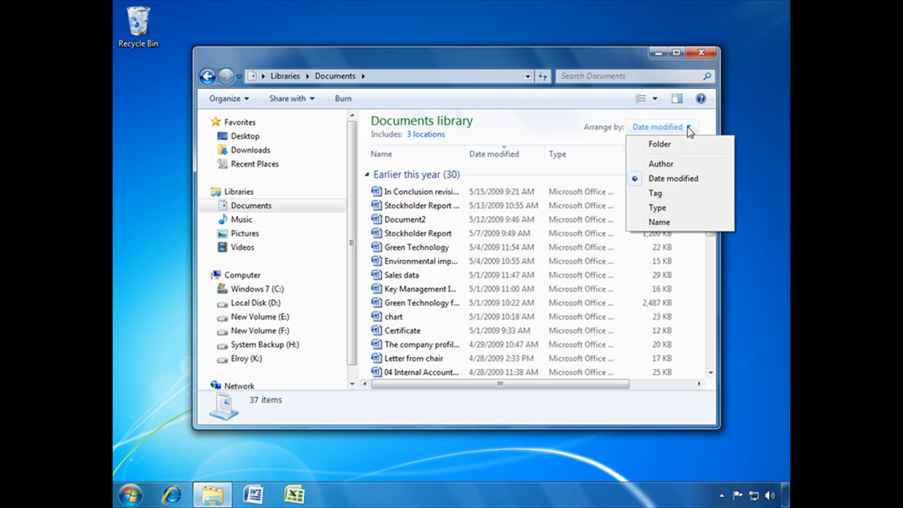
mouse_move(680, 208)
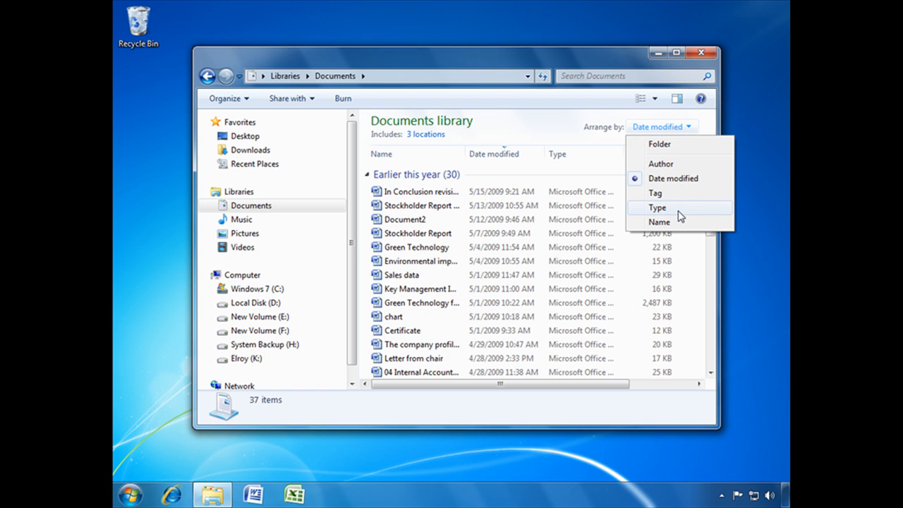
click(658, 221)
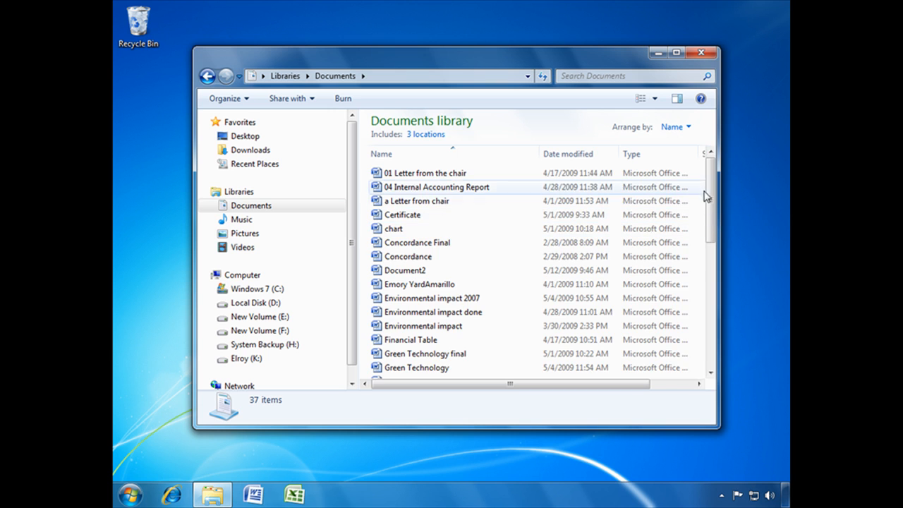
scroll(down, 3)
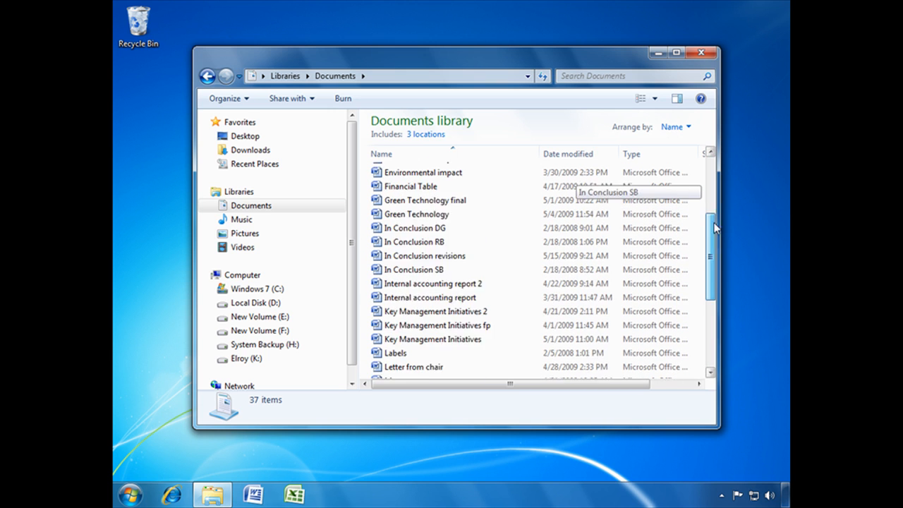
click(675, 127)
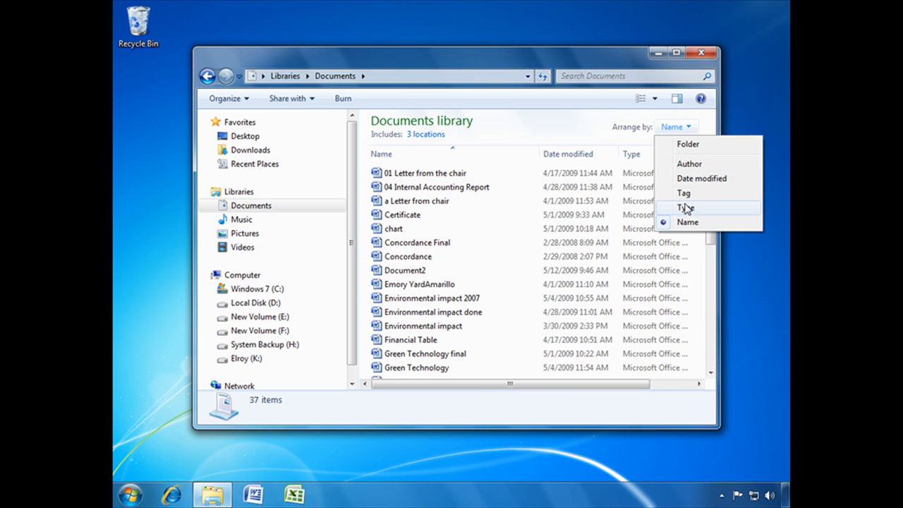
click(686, 207)
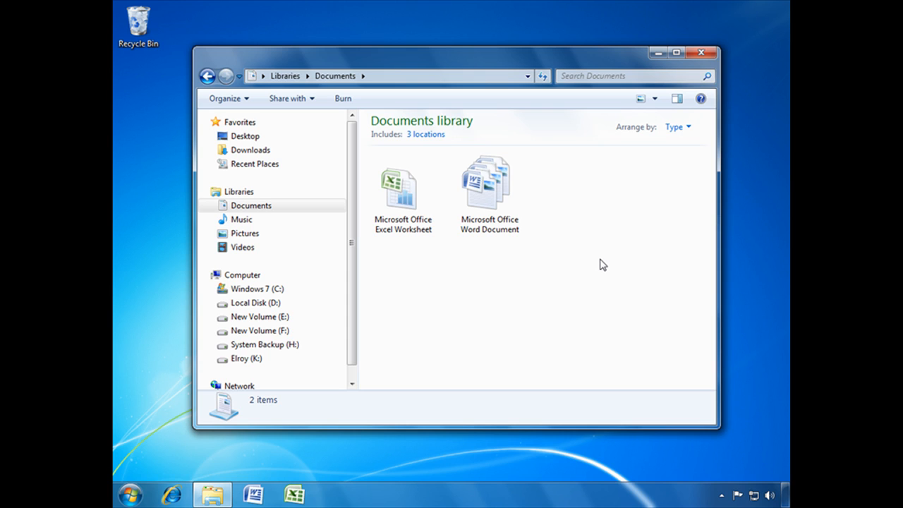
mouse_move(490, 191)
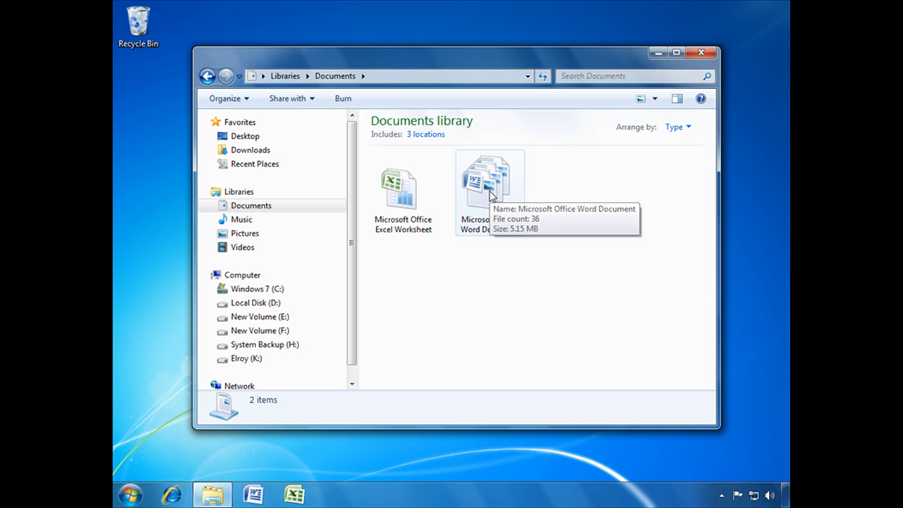
mouse_move(409, 211)
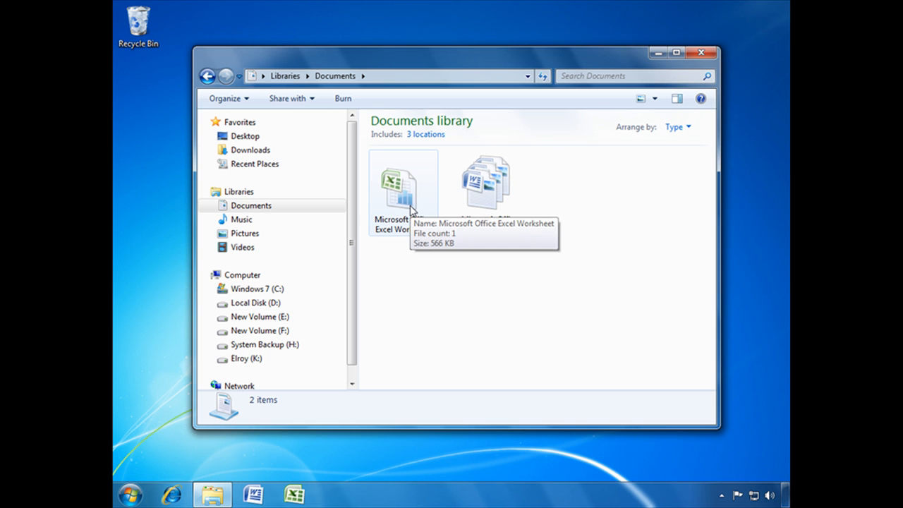
Step: Open the Microsoft Office Word Document group and arrange it by Type
double_click(486, 184)
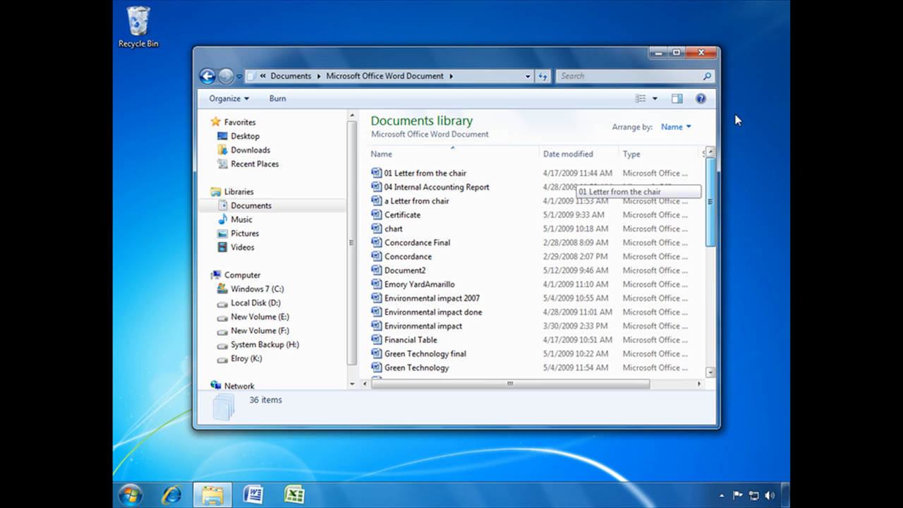
click(674, 127)
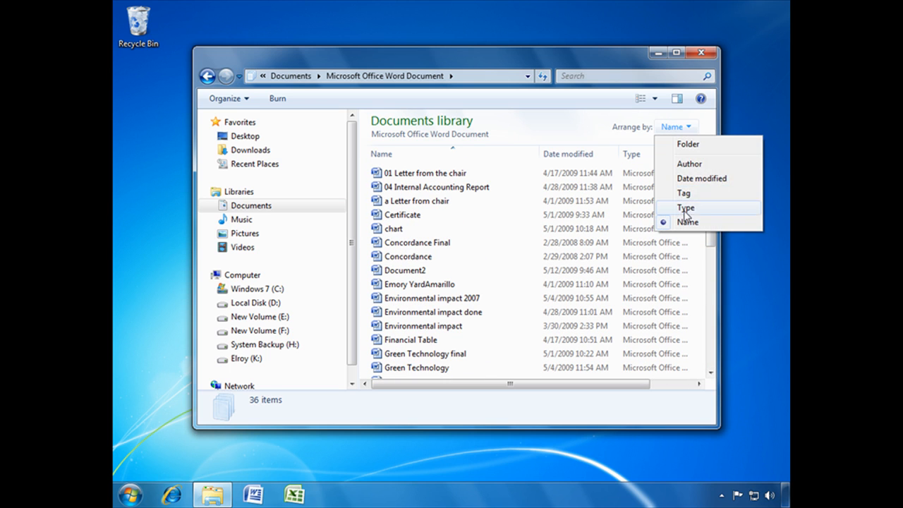
click(686, 207)
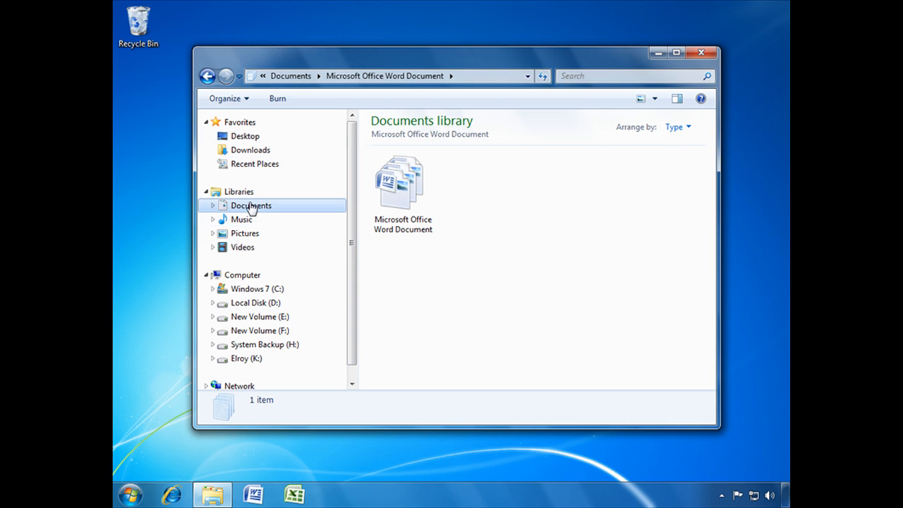
Step: Return to the full Documents library from Libraries and open its '3 locations' list
click(238, 192)
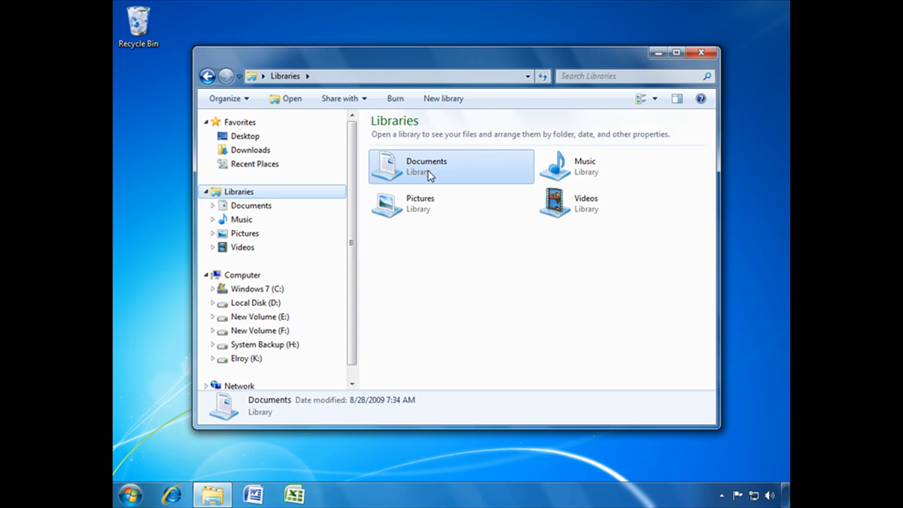
double_click(426, 166)
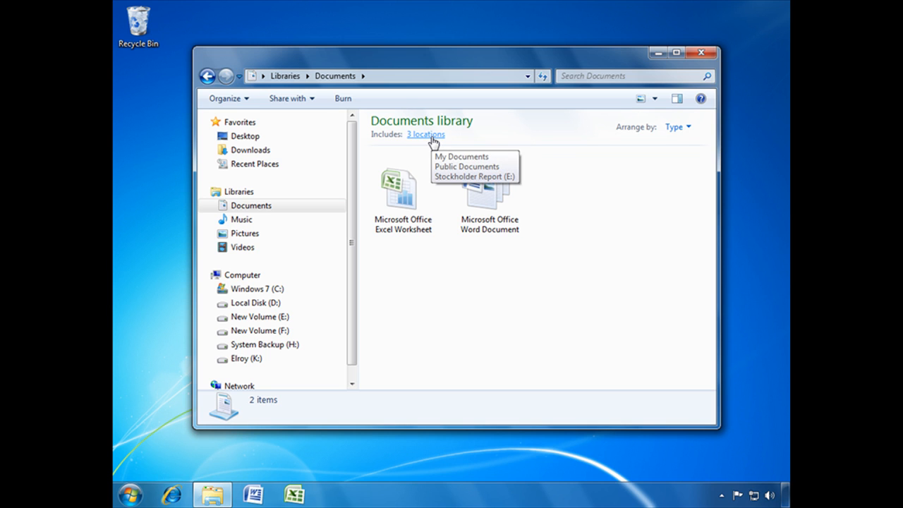
click(426, 134)
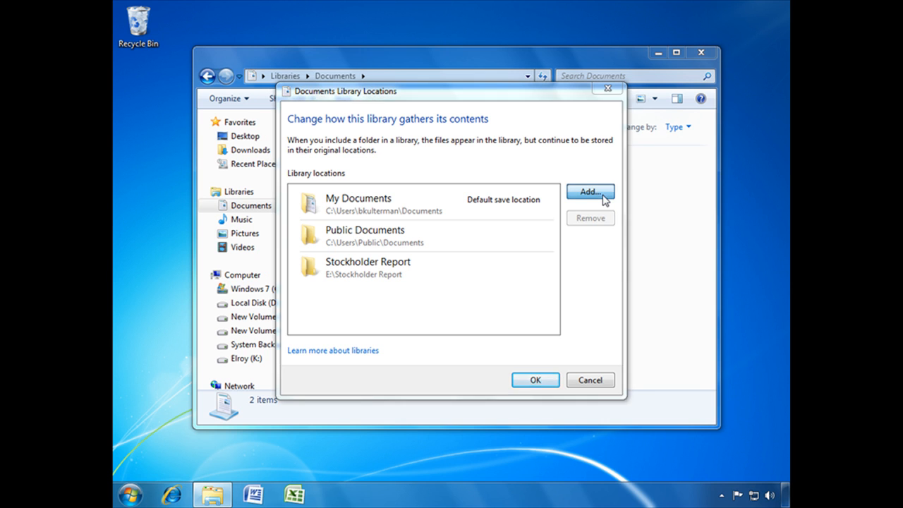
Step: Include E:\Clips\Excel\Excercise files as a fourth Documents library location and confirm
click(590, 192)
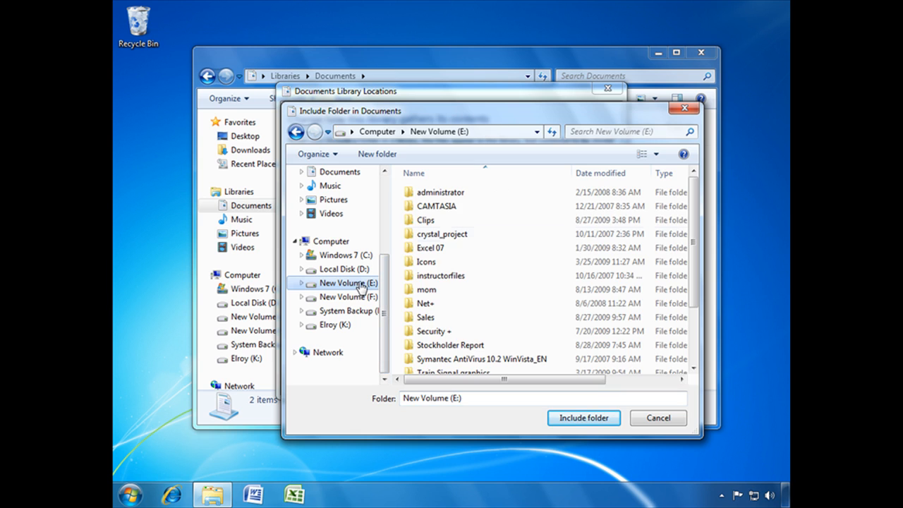
double_click(427, 220)
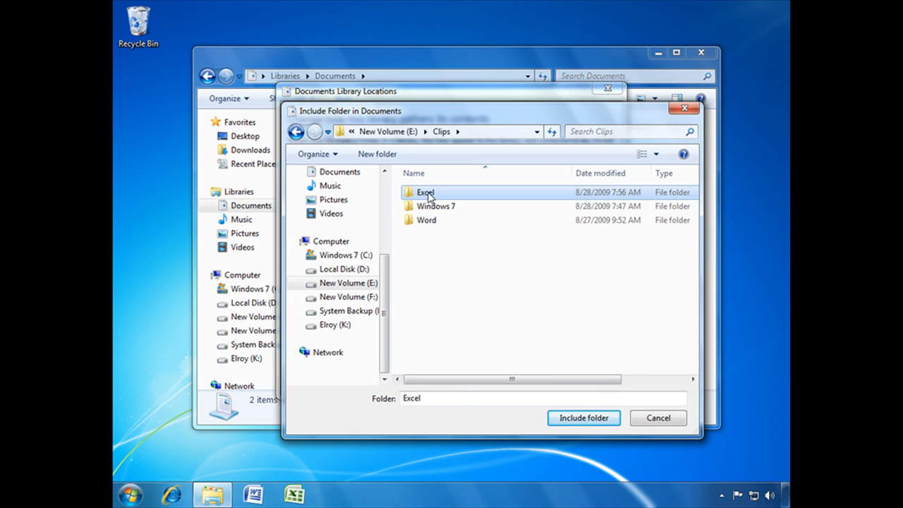
double_click(426, 192)
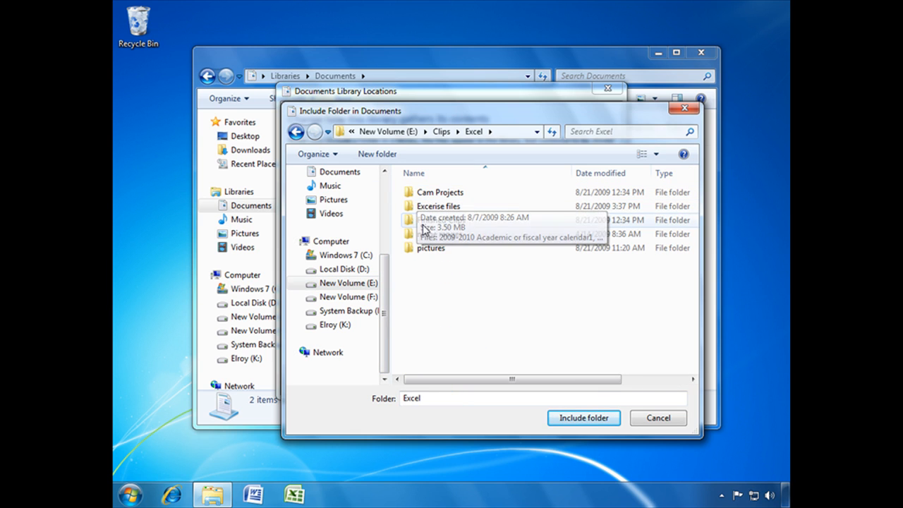
click(437, 206)
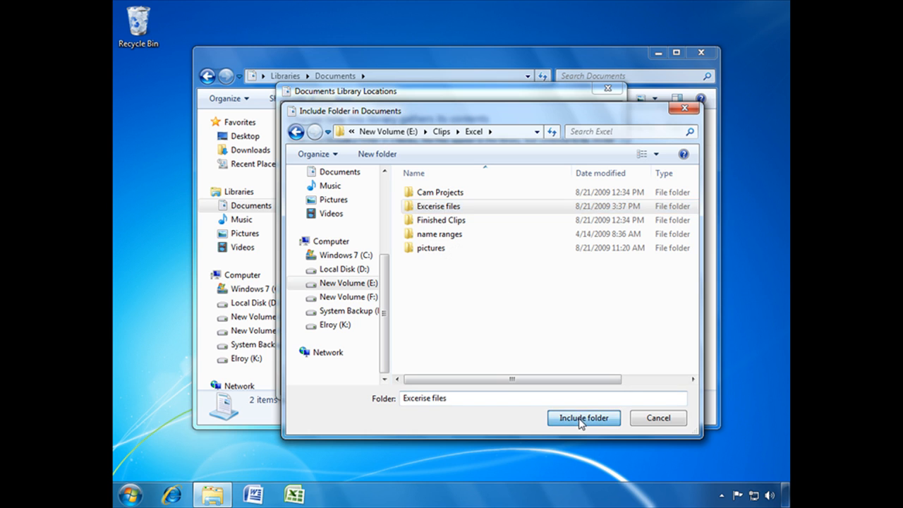
click(584, 417)
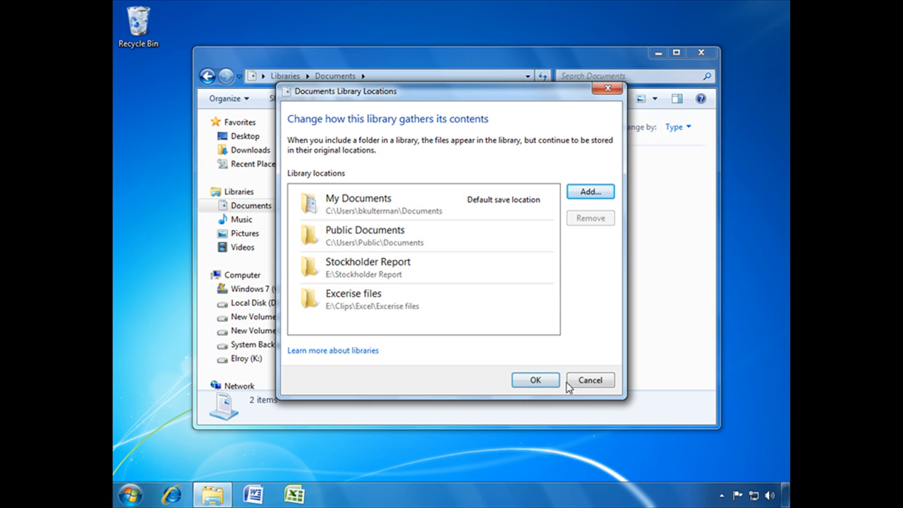
click(534, 379)
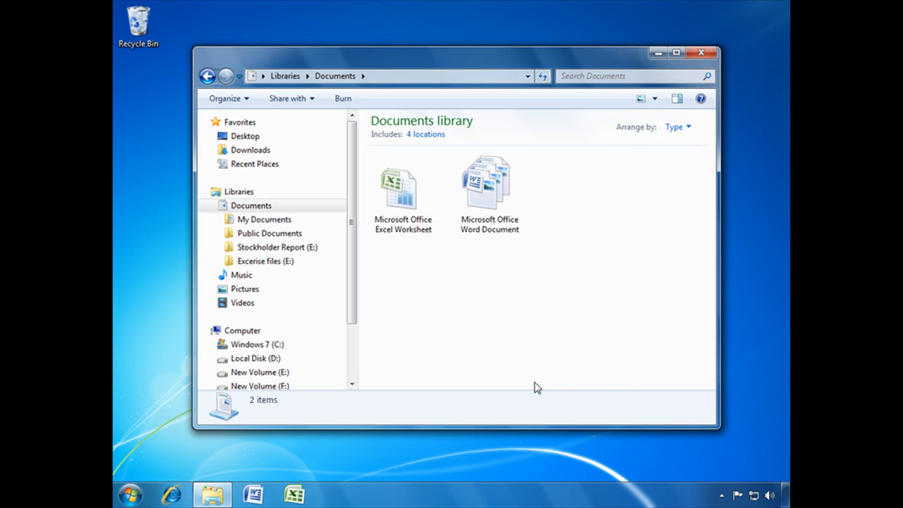
Step: Reopen the Documents library and arrange its 91 items by Folder
click(251, 206)
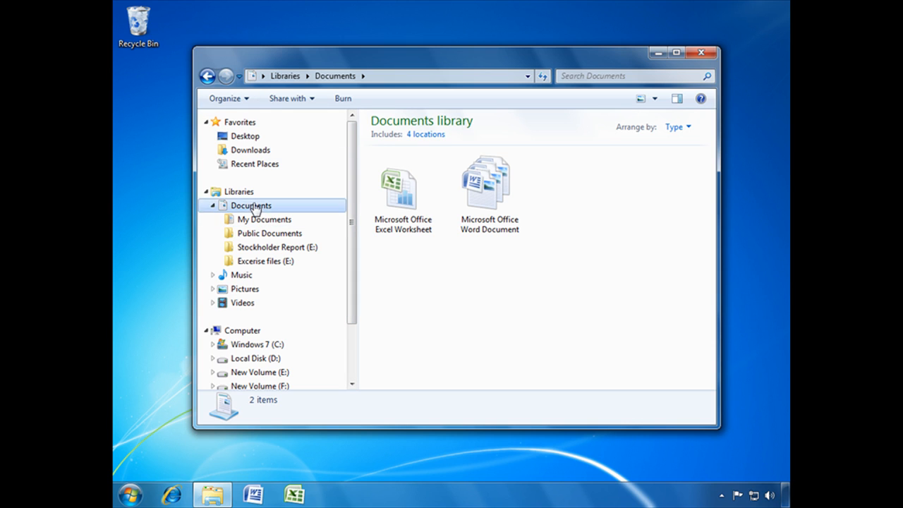
click(239, 192)
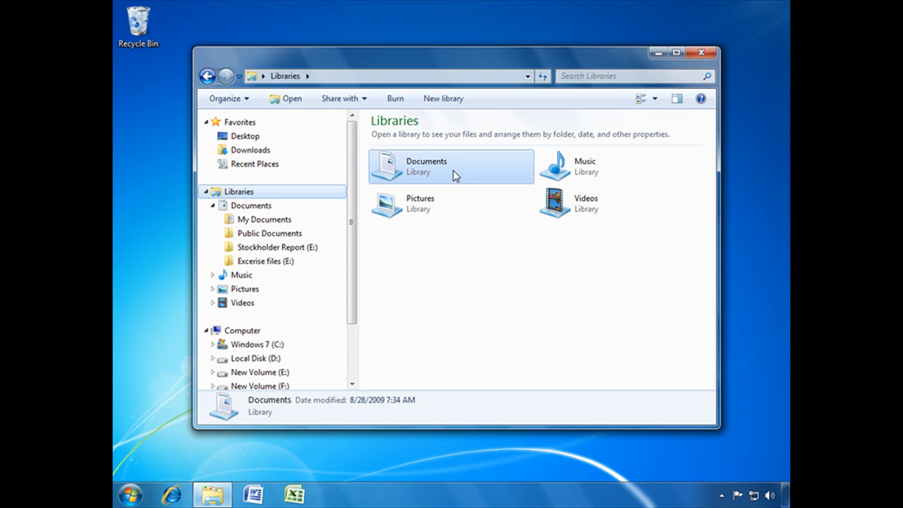
double_click(426, 167)
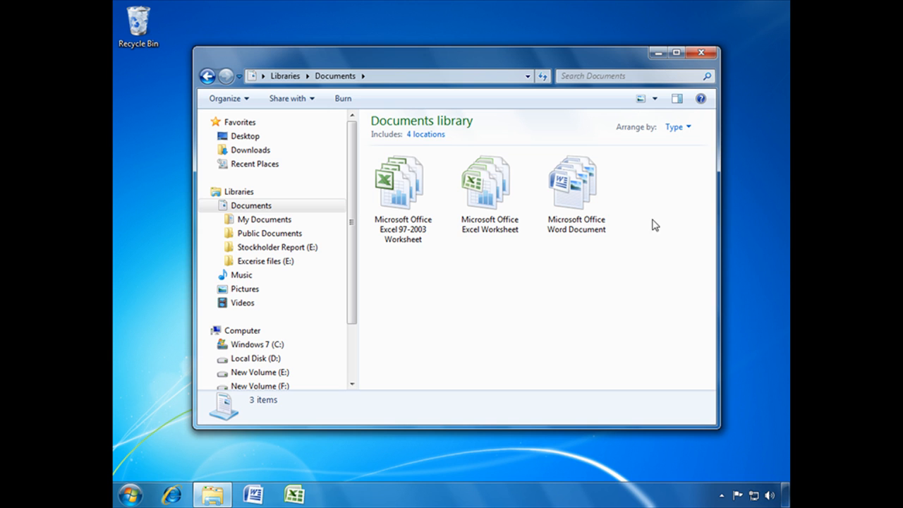
click(678, 127)
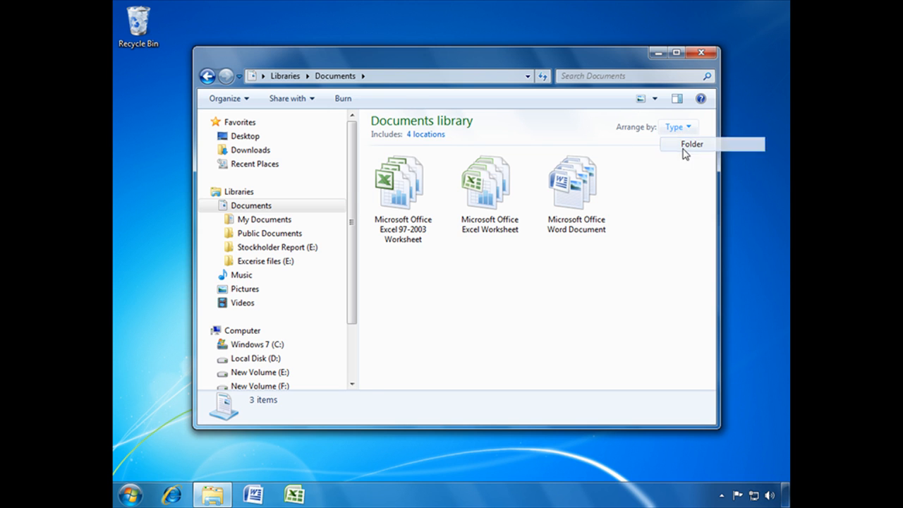
click(691, 144)
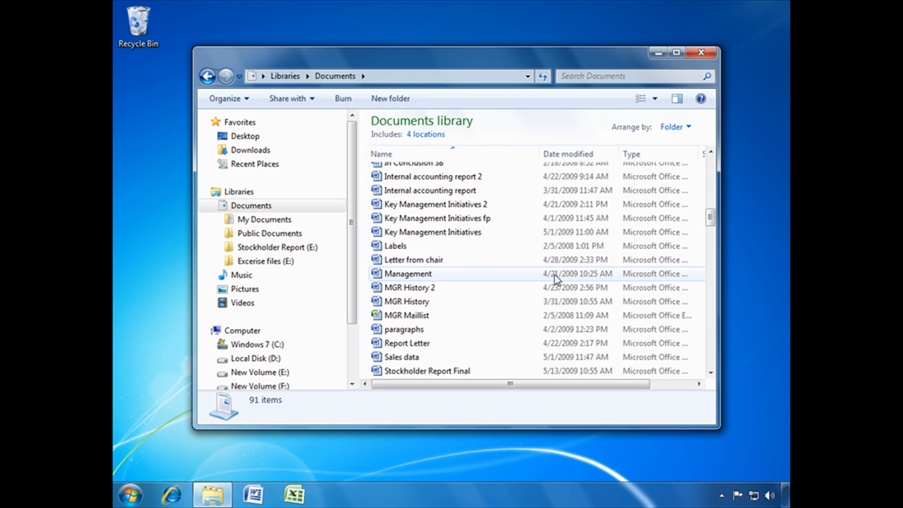
scroll(down, 3)
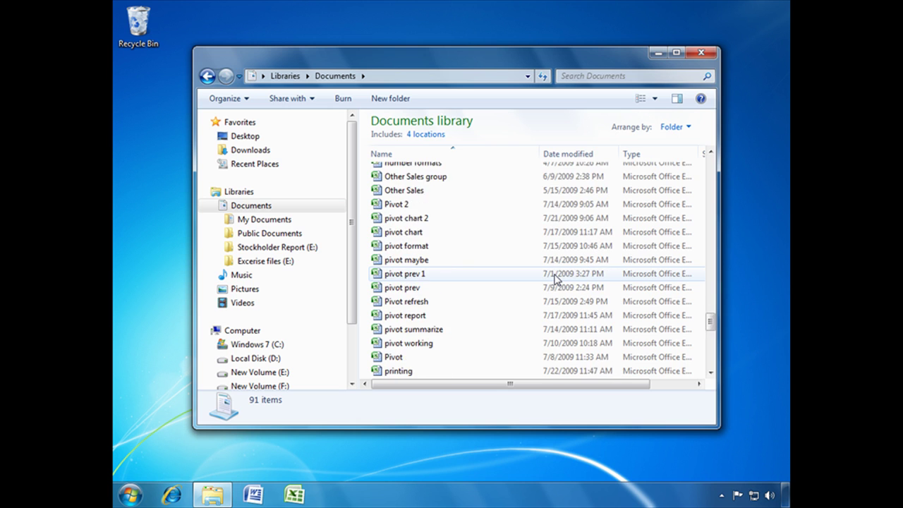
scroll(up, 3)
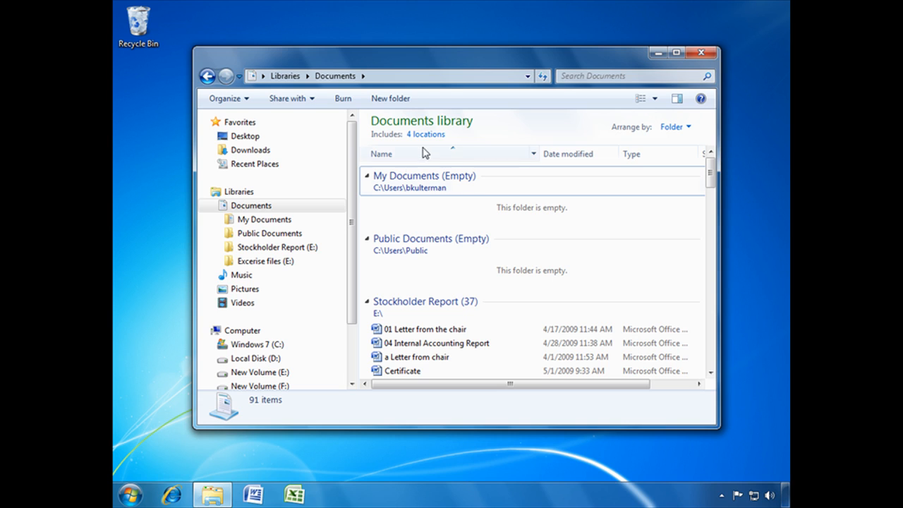
Step: Open the '4 locations' list of the Documents library and select Public Documents
click(426, 134)
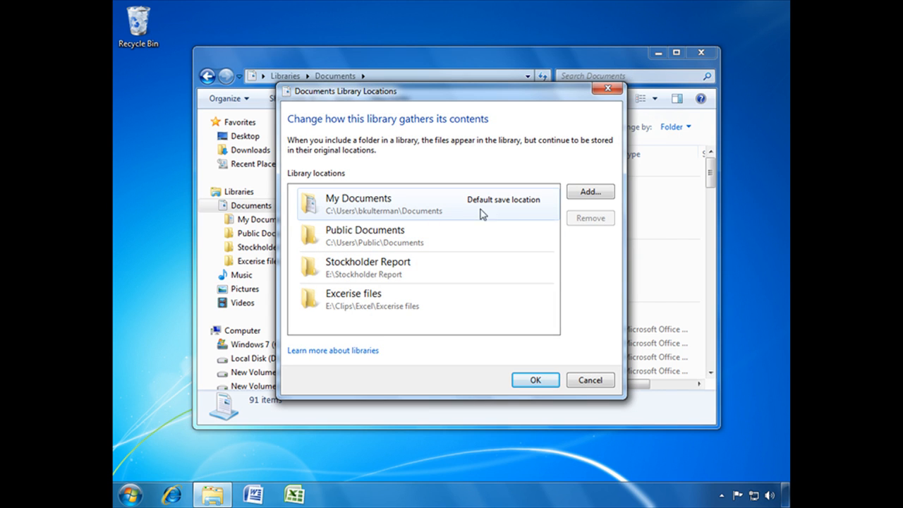
mouse_move(505, 215)
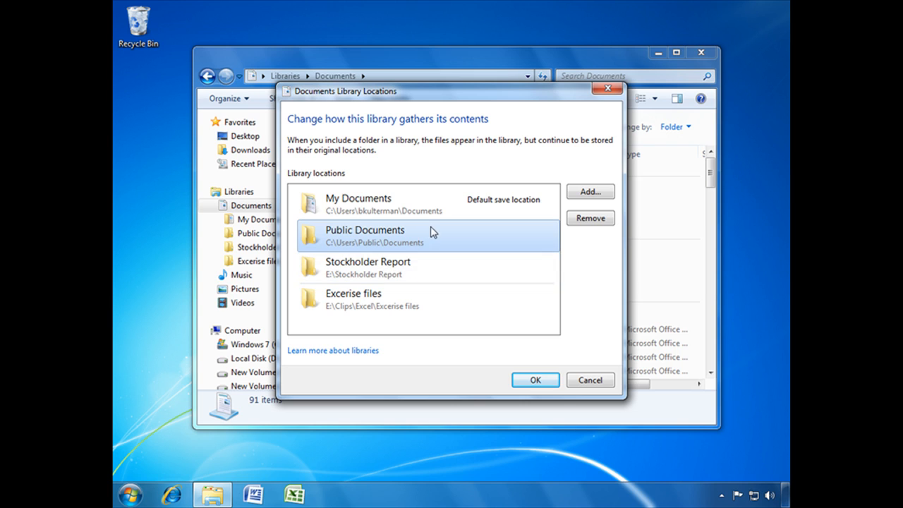
click(424, 204)
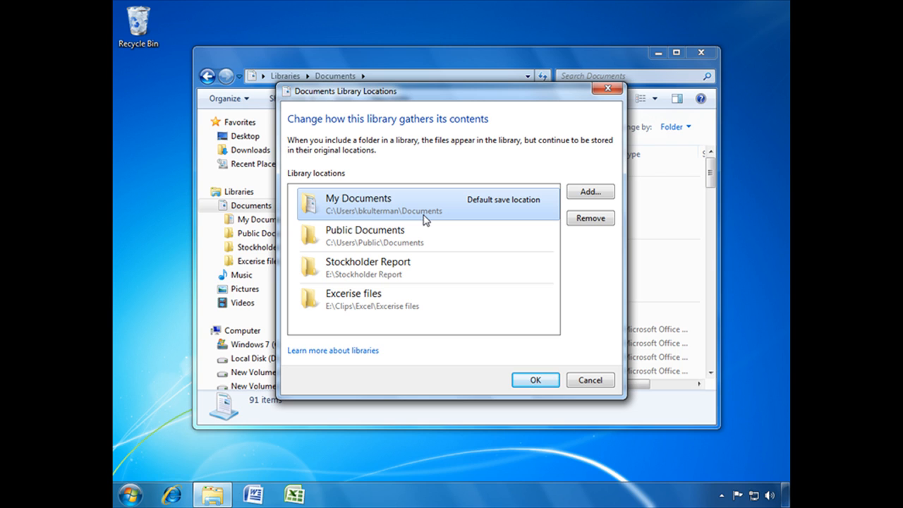
mouse_move(448, 212)
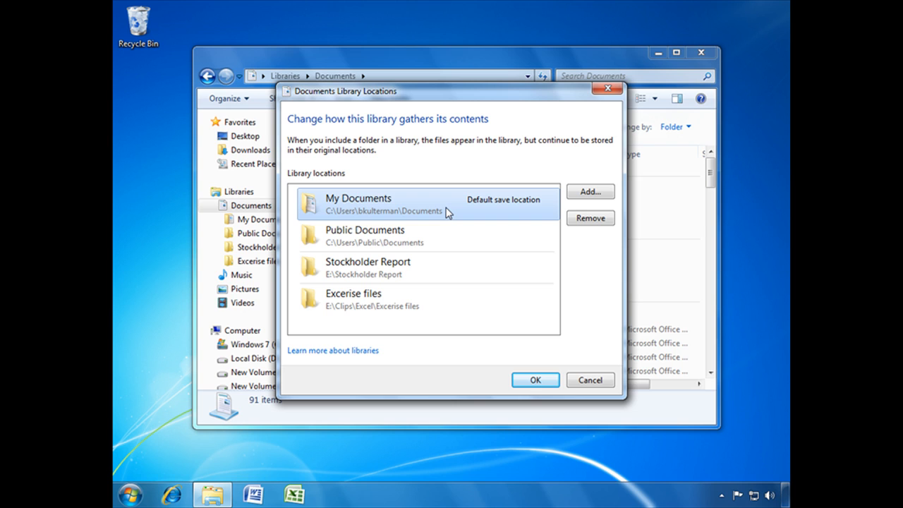
mouse_move(426, 243)
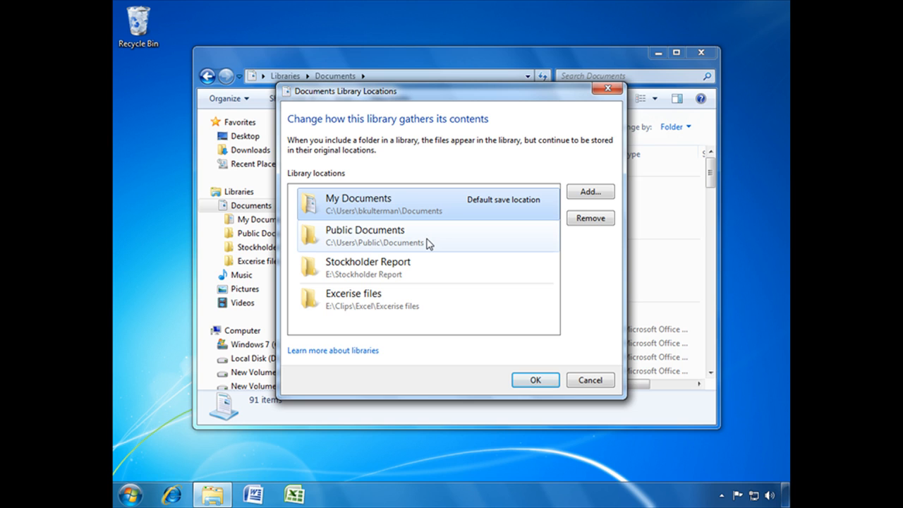
mouse_move(381, 247)
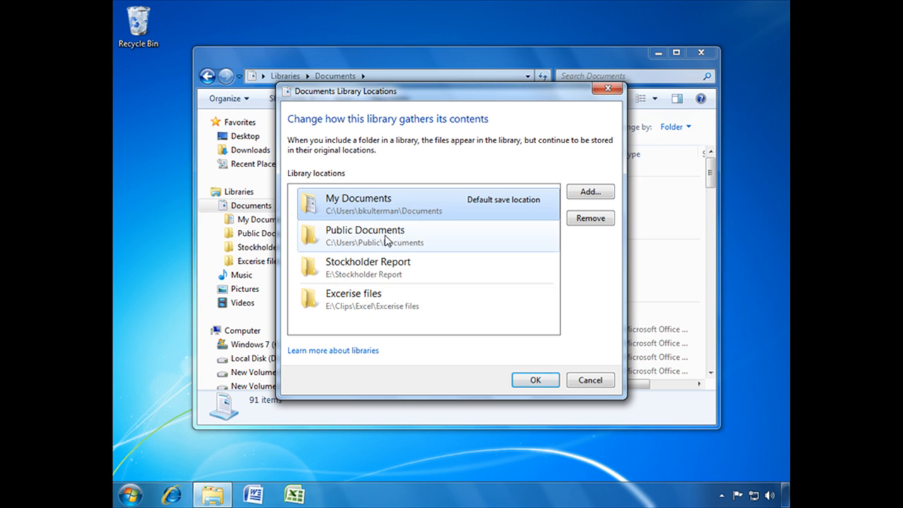
Step: Move Stockholder Report up twice to the top and set My Documents as the default save location
right_click(364, 236)
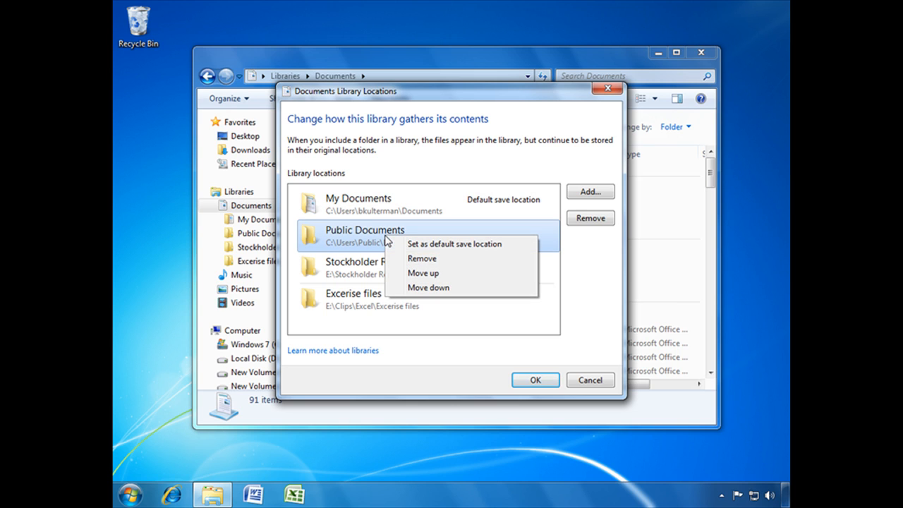
mouse_move(450, 248)
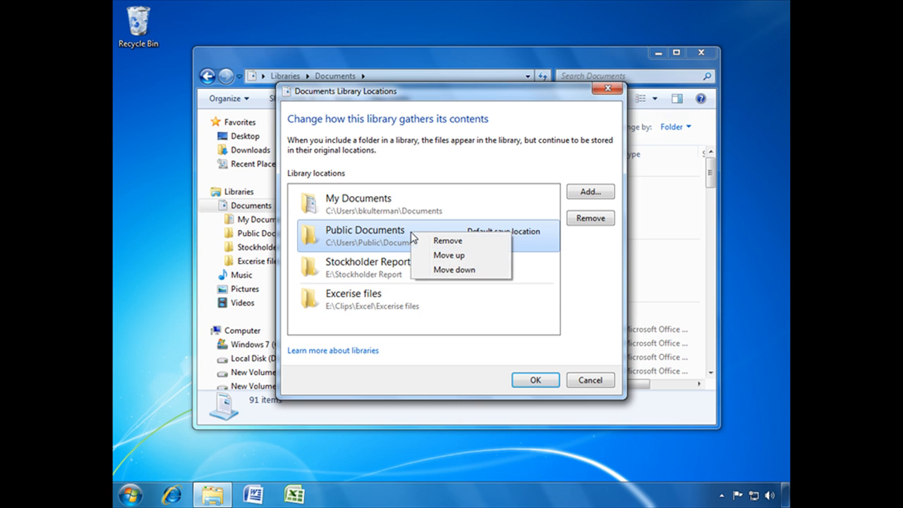
mouse_move(398, 289)
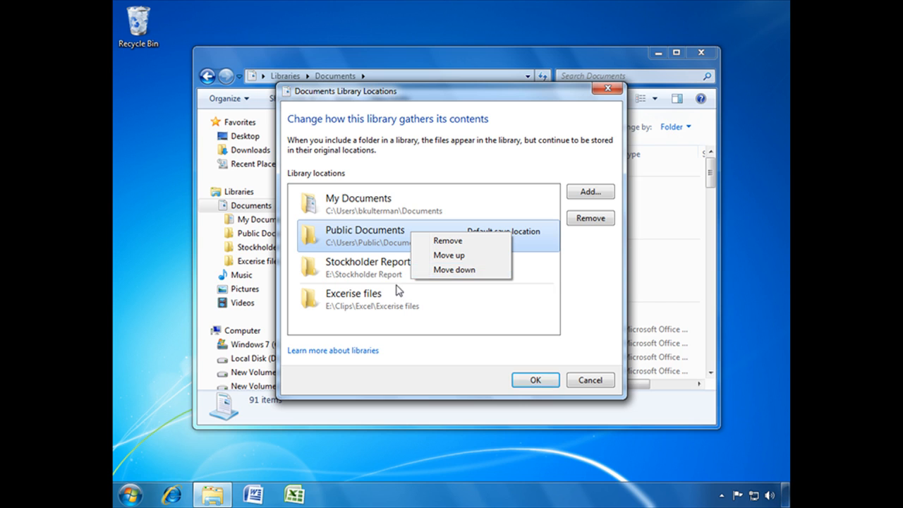
right_click(367, 269)
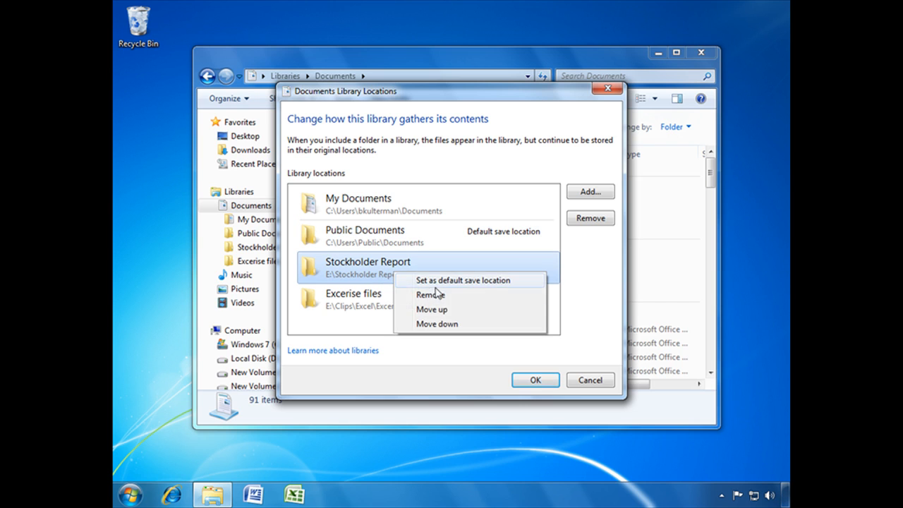
click(431, 309)
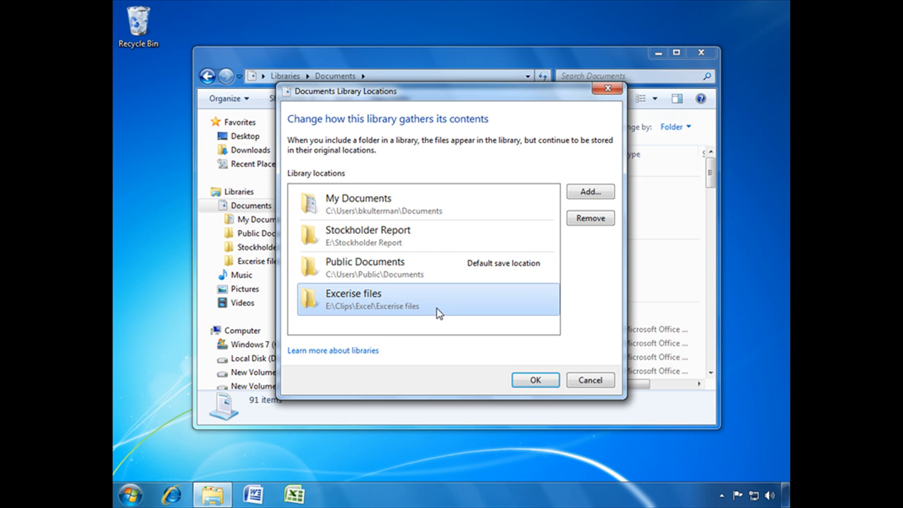
right_click(367, 235)
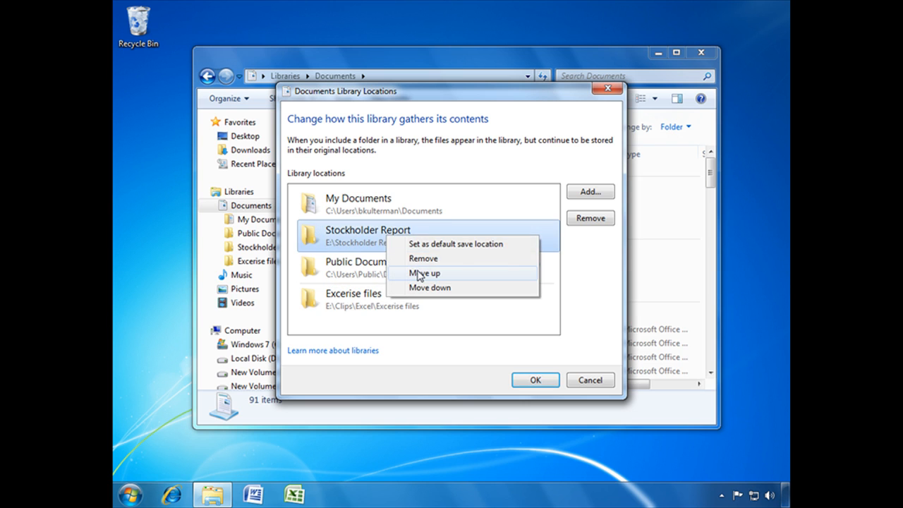
click(423, 274)
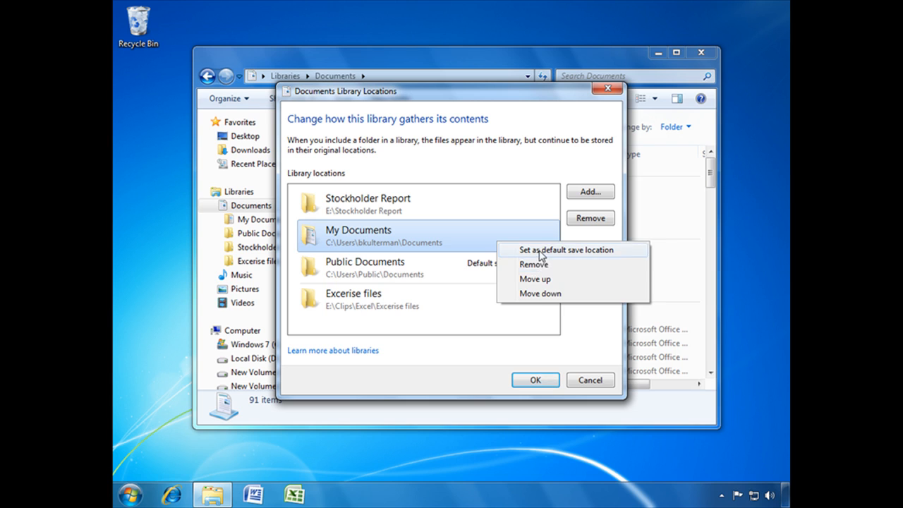
click(565, 250)
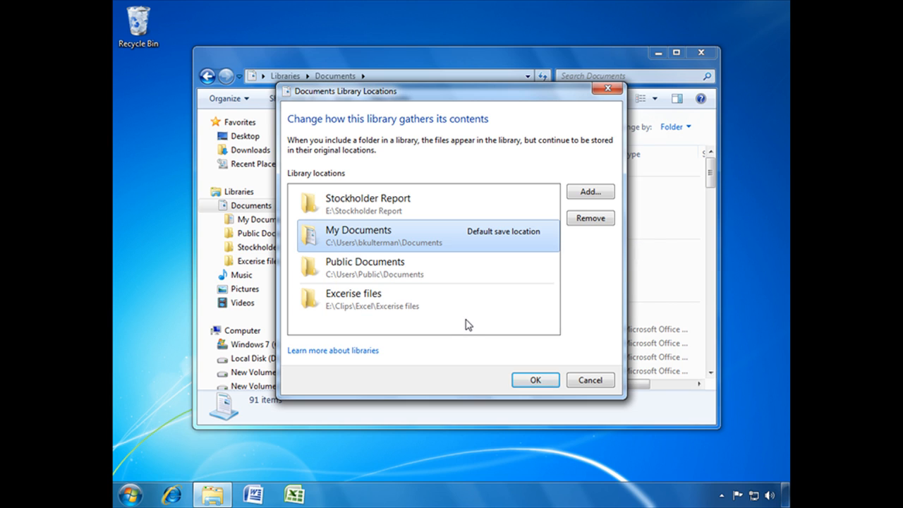
mouse_move(387, 245)
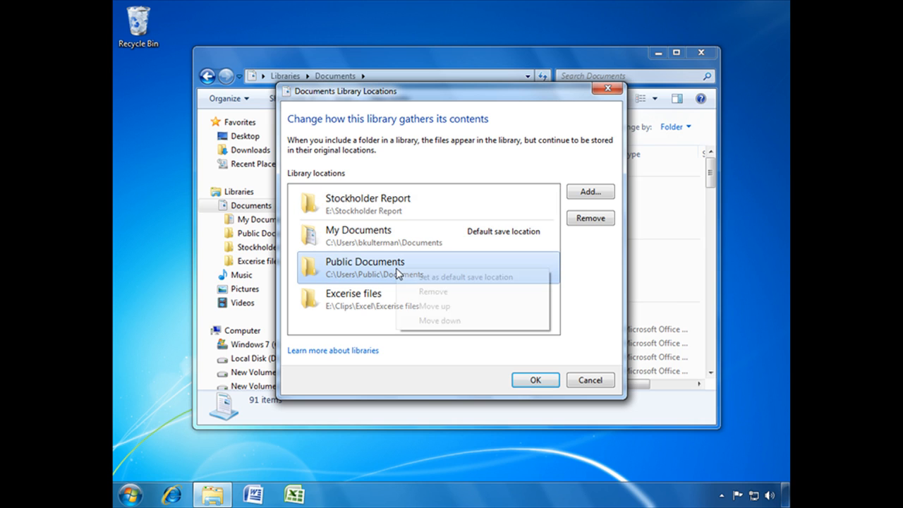
Step: Remove Public Documents and confirm, leaving three locations in the Documents library
click(432, 291)
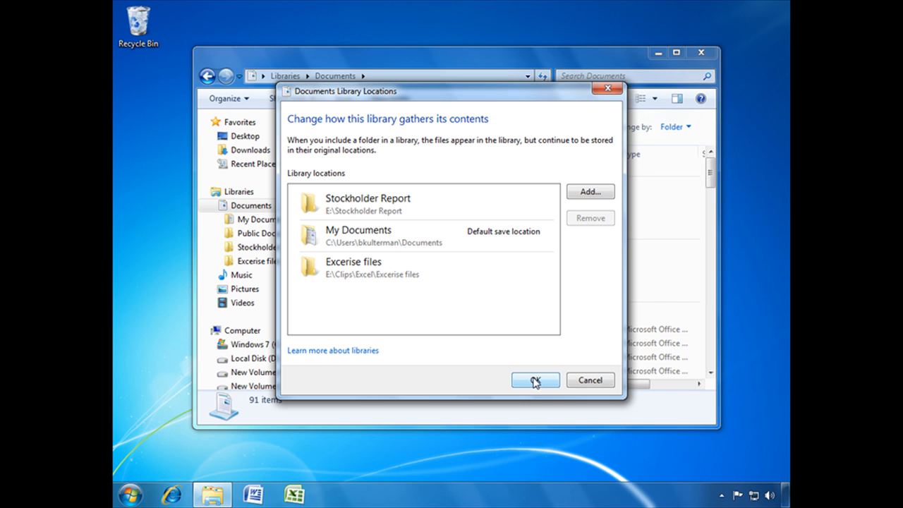
click(534, 380)
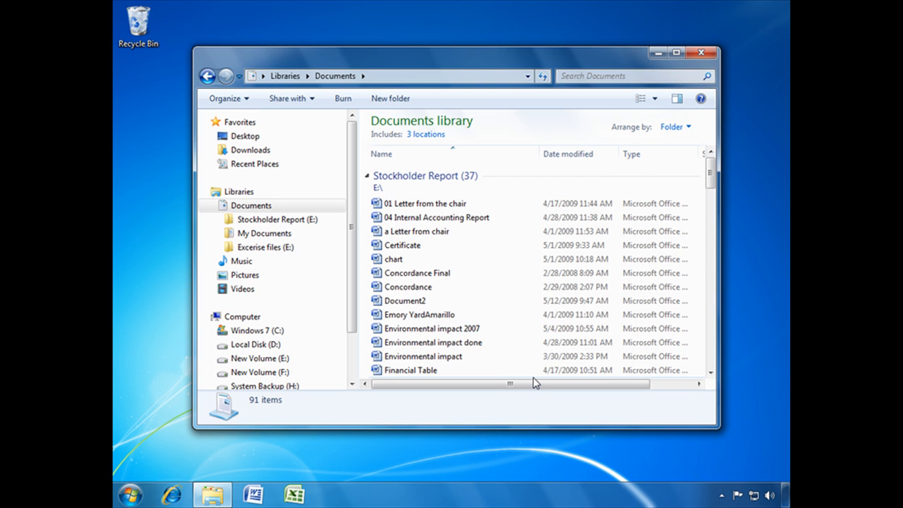
mouse_move(534, 384)
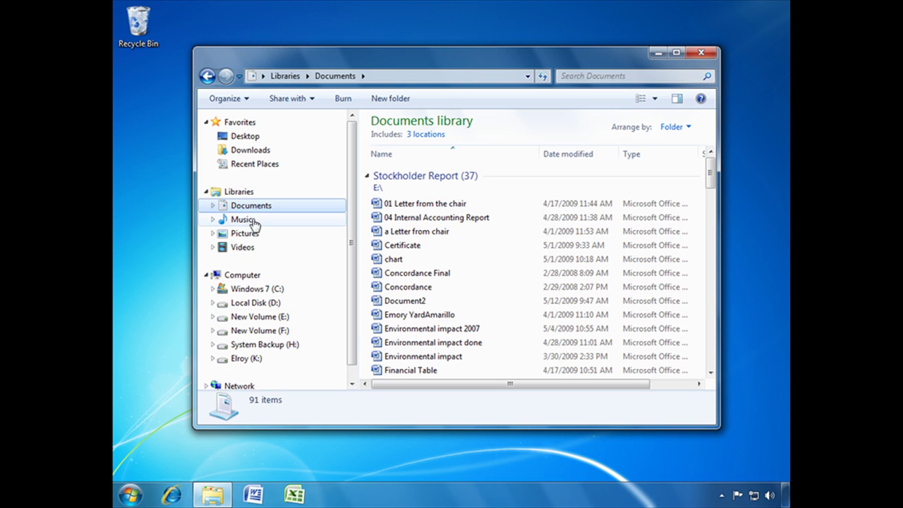
Step: Browse the Music library, then the Videos library
click(241, 221)
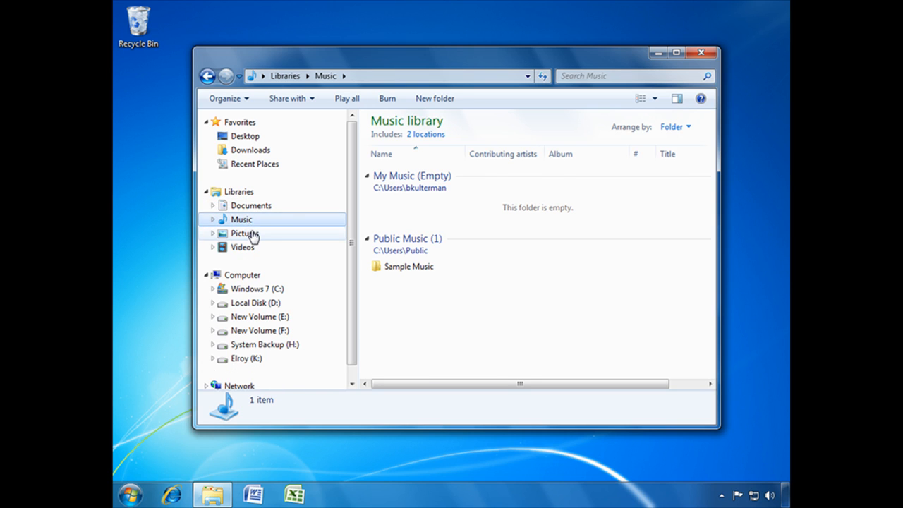
click(243, 247)
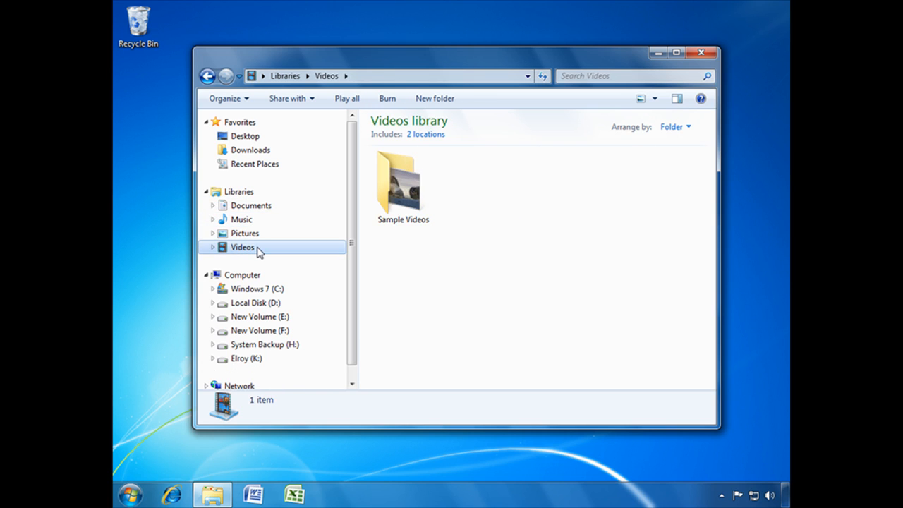